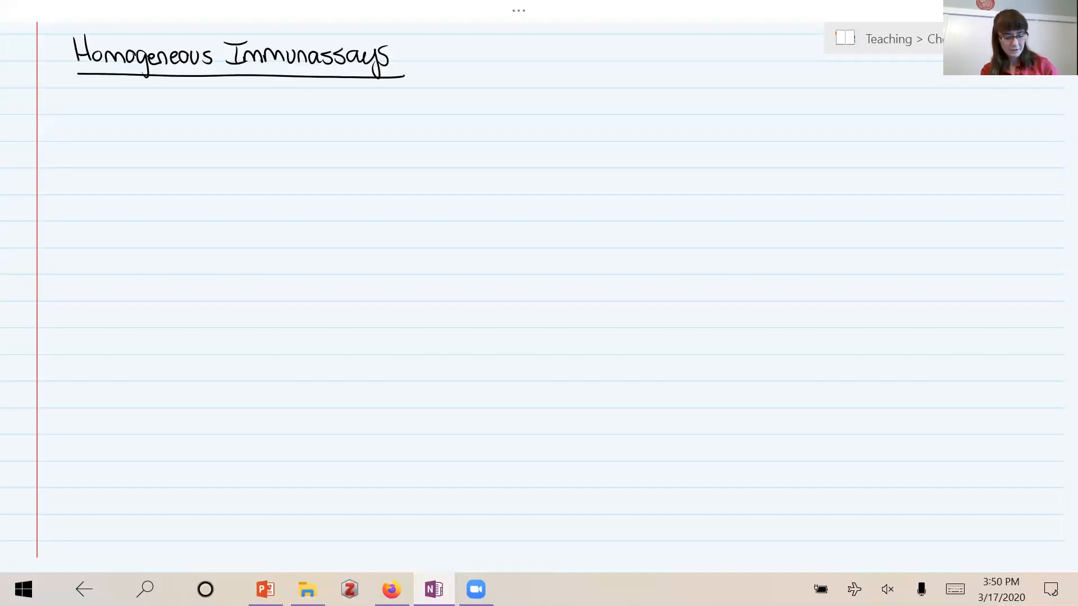
Handwrite 'Heterogen' and sketch a labelled antibody sandwich bound to a surface line
type("Hel")
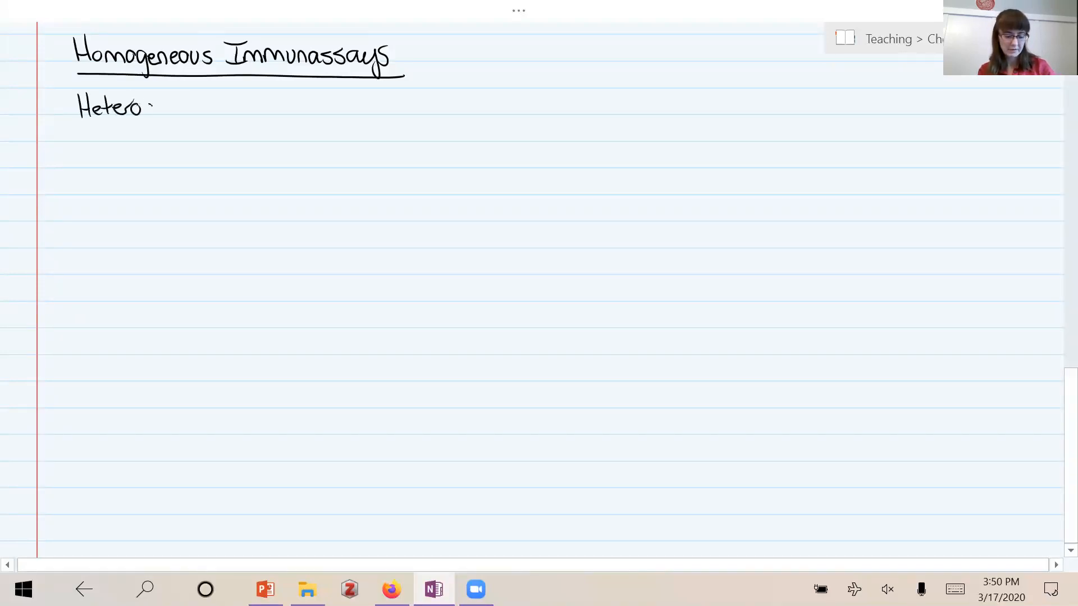
type("gen")
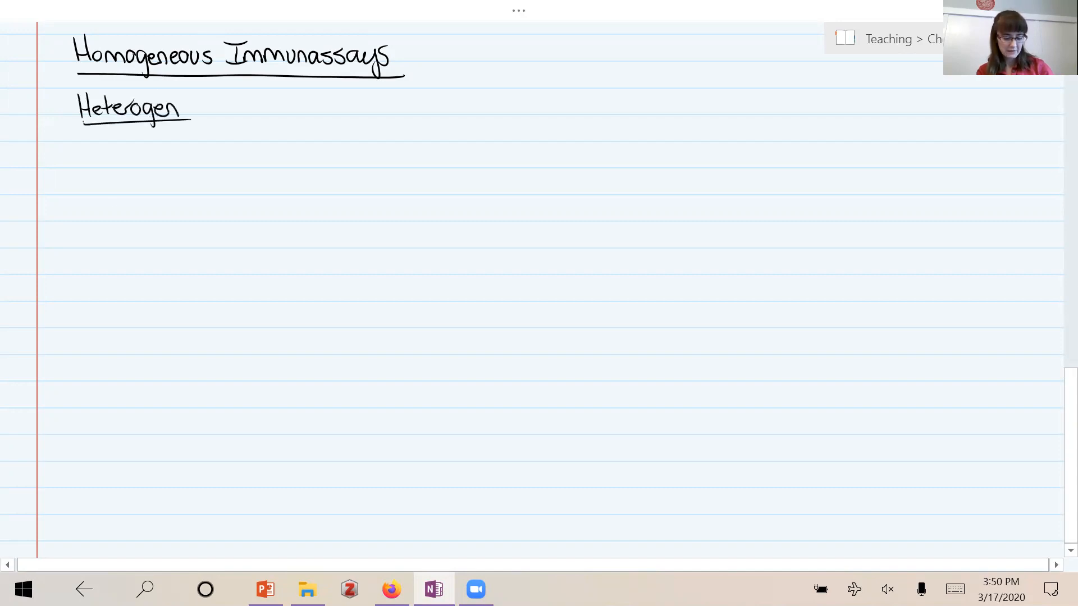
left_click_drag(86, 220, 145, 217)
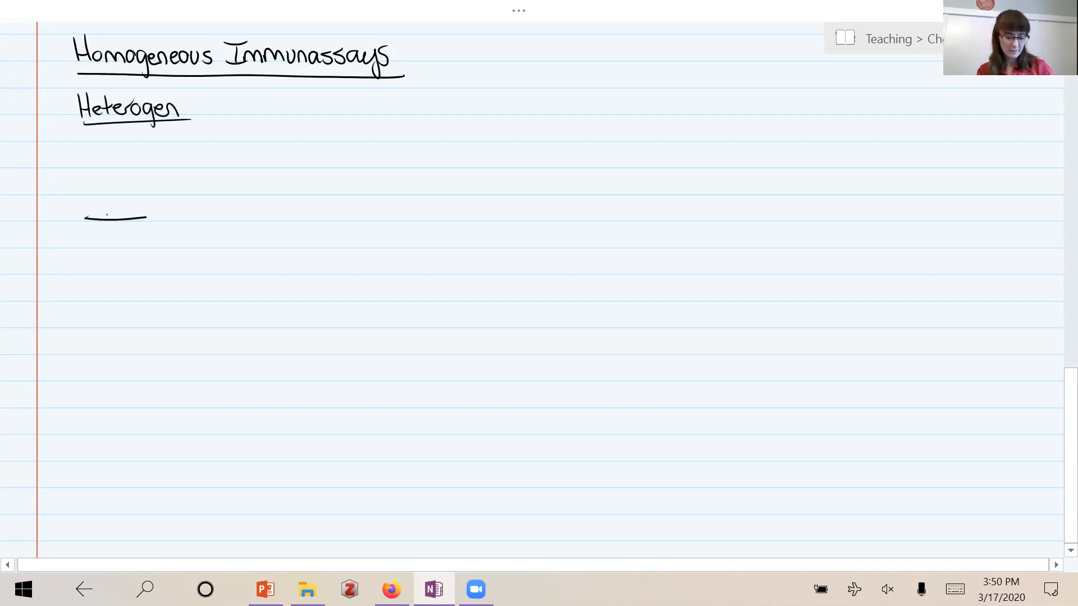
left_click_drag(110, 192, 113, 220)
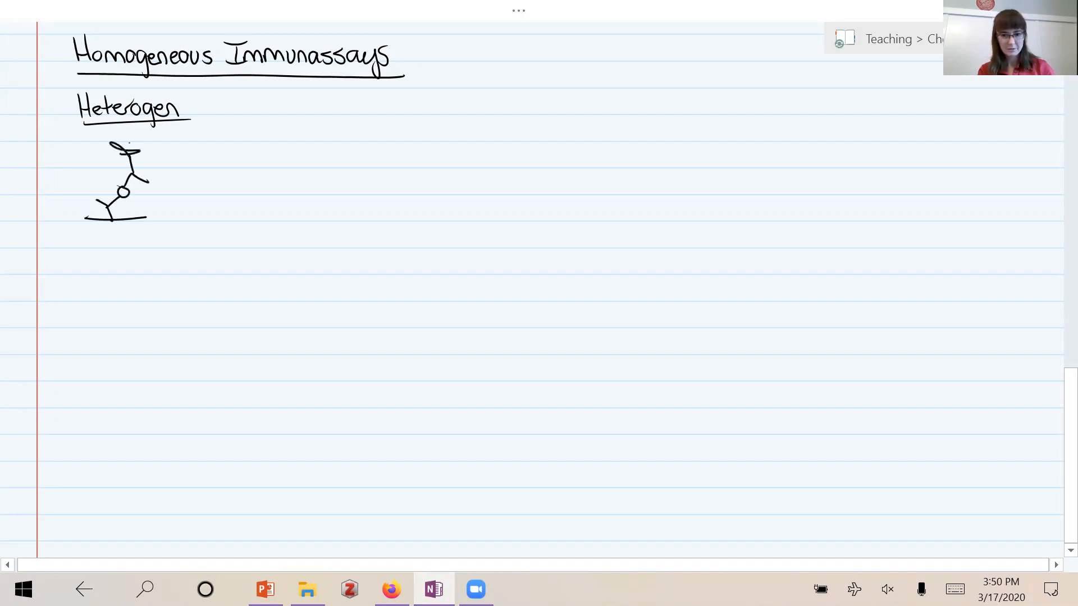
left_click_drag(110, 149, 133, 152)
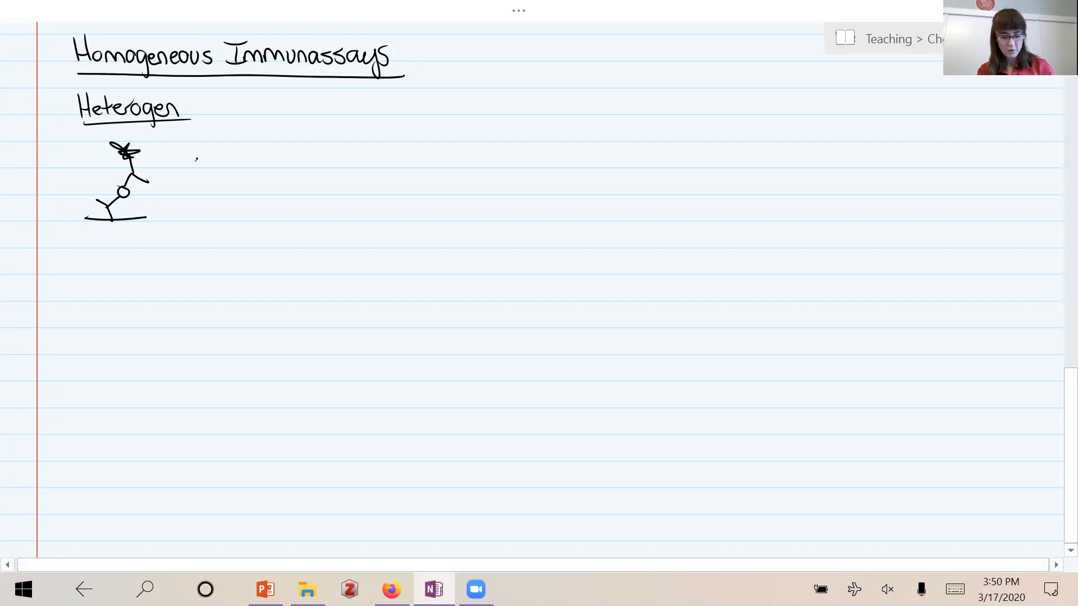
Handwrite 'wash between steps!' with the sub-point '2 min – 5 min per plate'
type("wash")
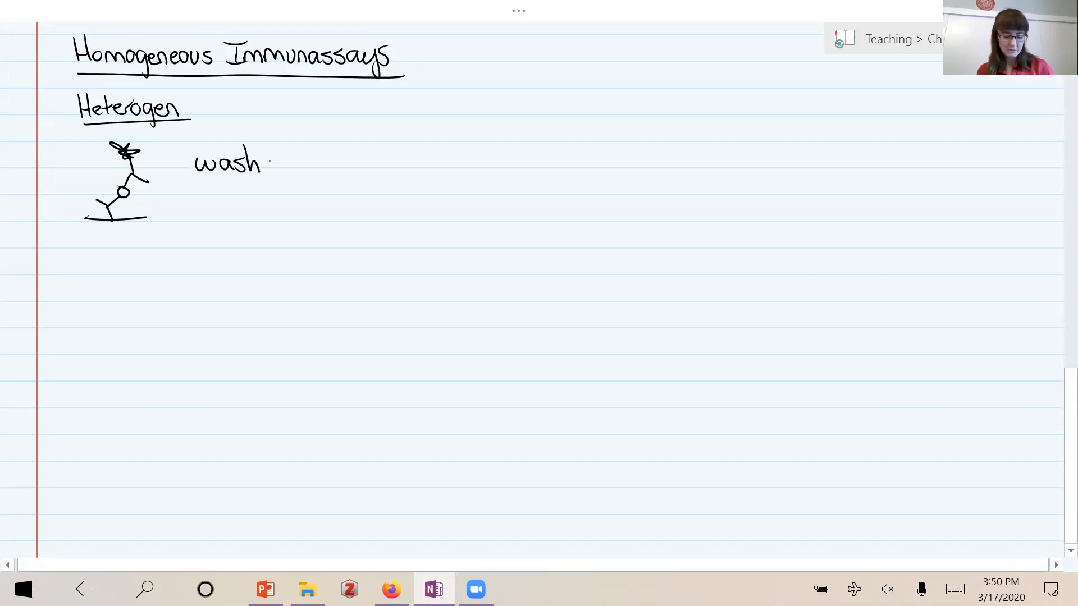
type("between")
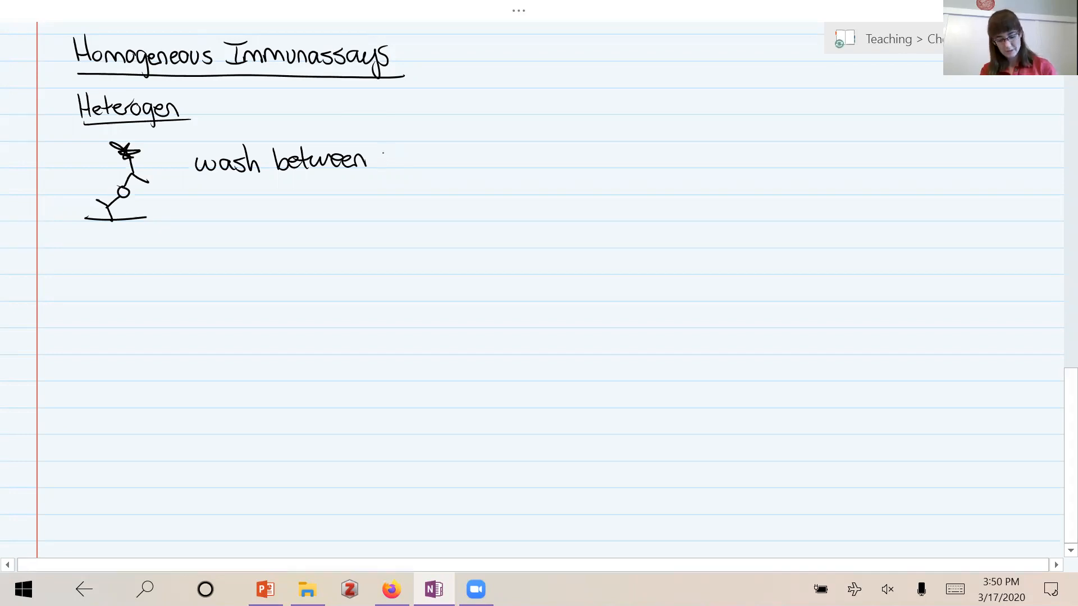
type("steps!")
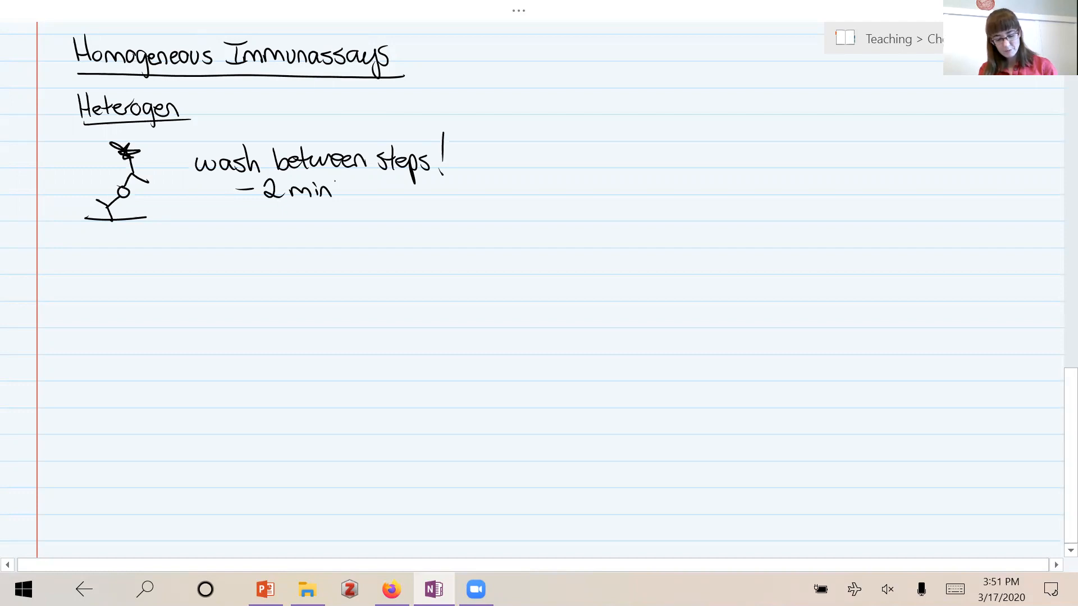
type("-5 min per plate")
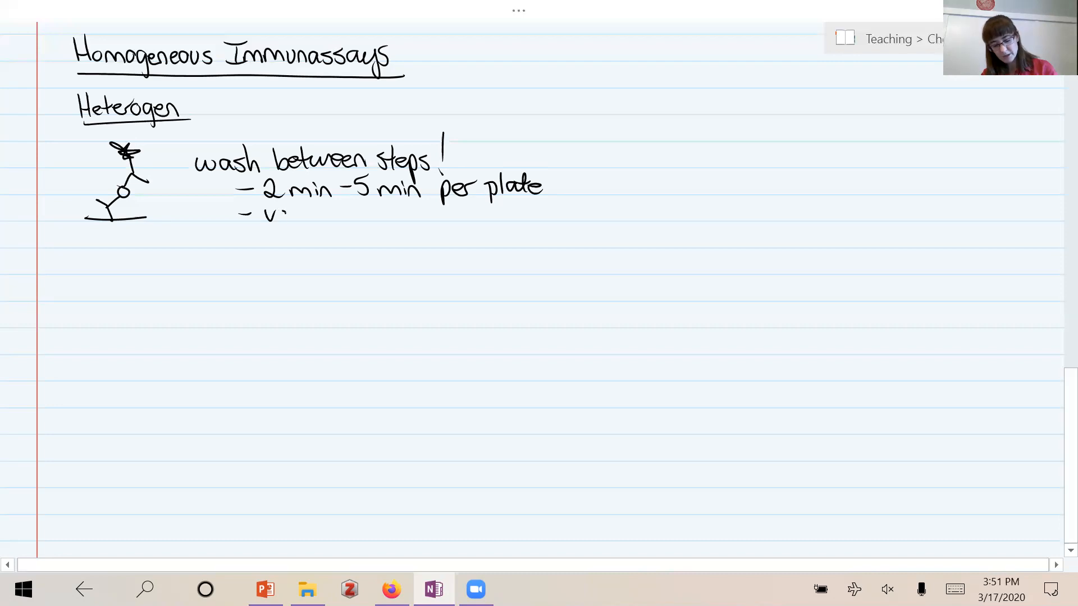
Add the sub-point 'variability;' and begin writing 'decreased precision'
type("variability")
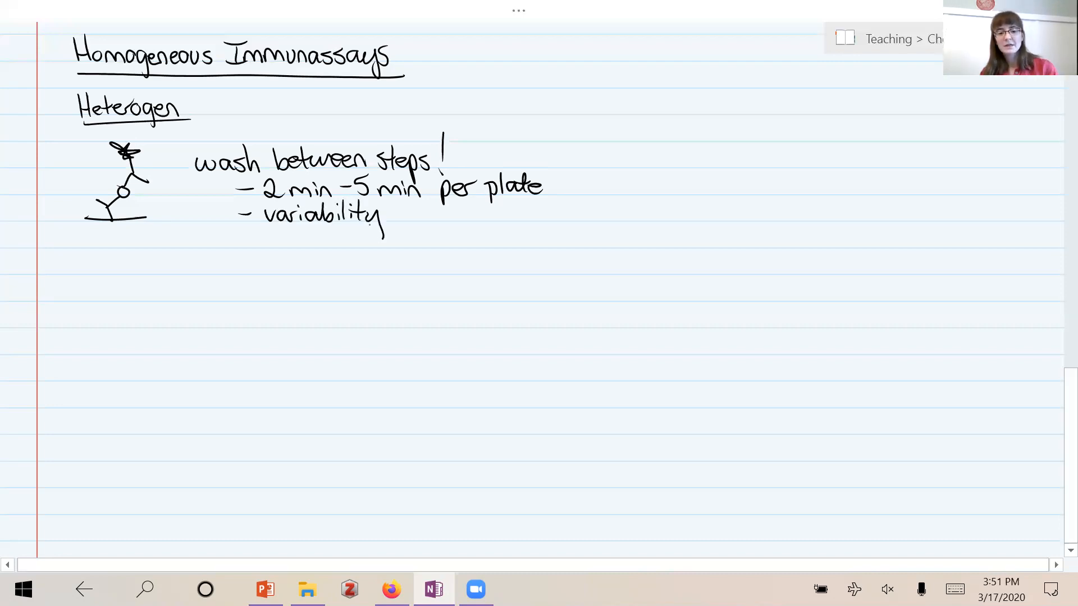
left_click_drag(385, 213, 372, 240)
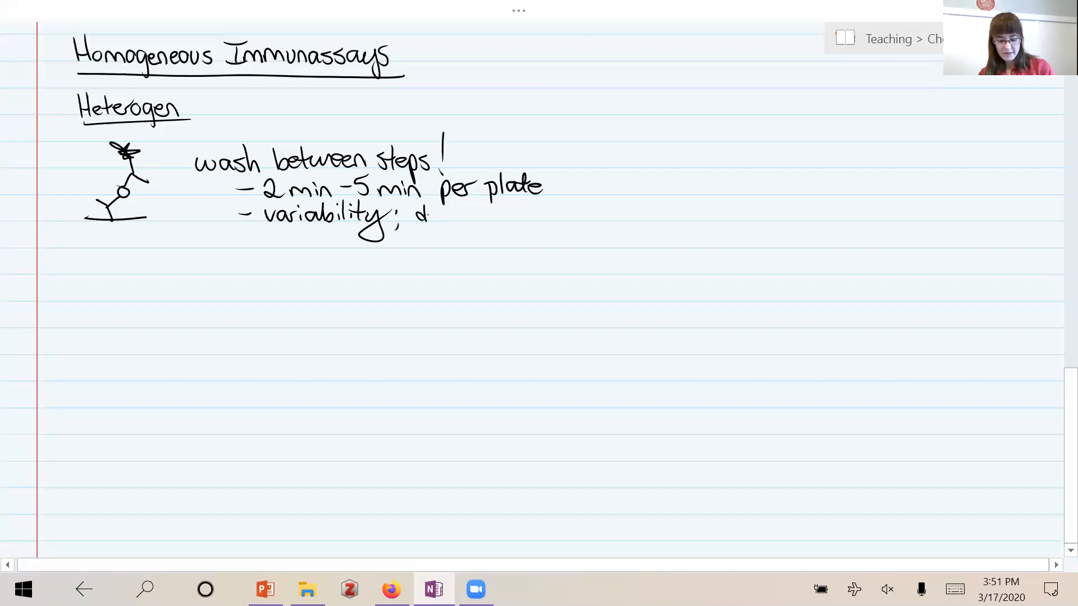
type("decreased precision")
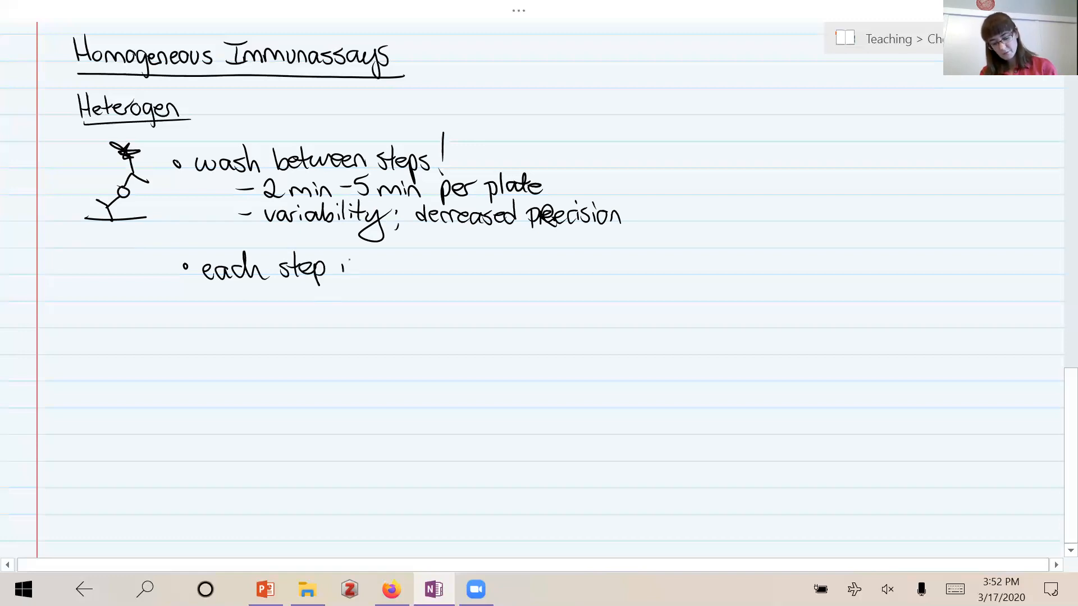
Write 'each step is diffusion limited' with sub-point 'incubate 30 min – 2 hr per steps'
type("is diffu")
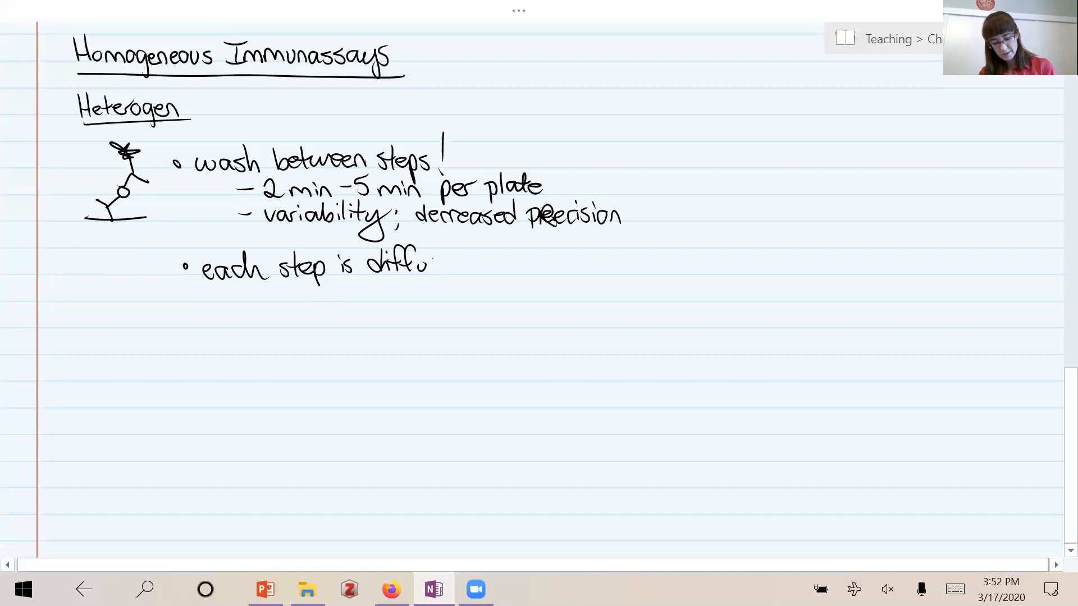
type("sion limited")
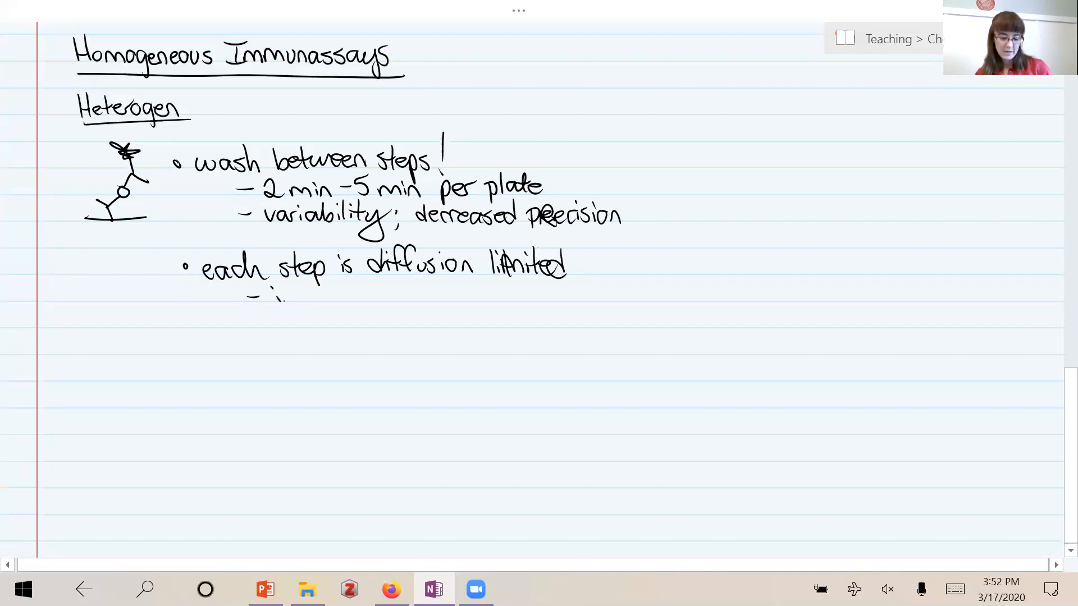
type("incubate")
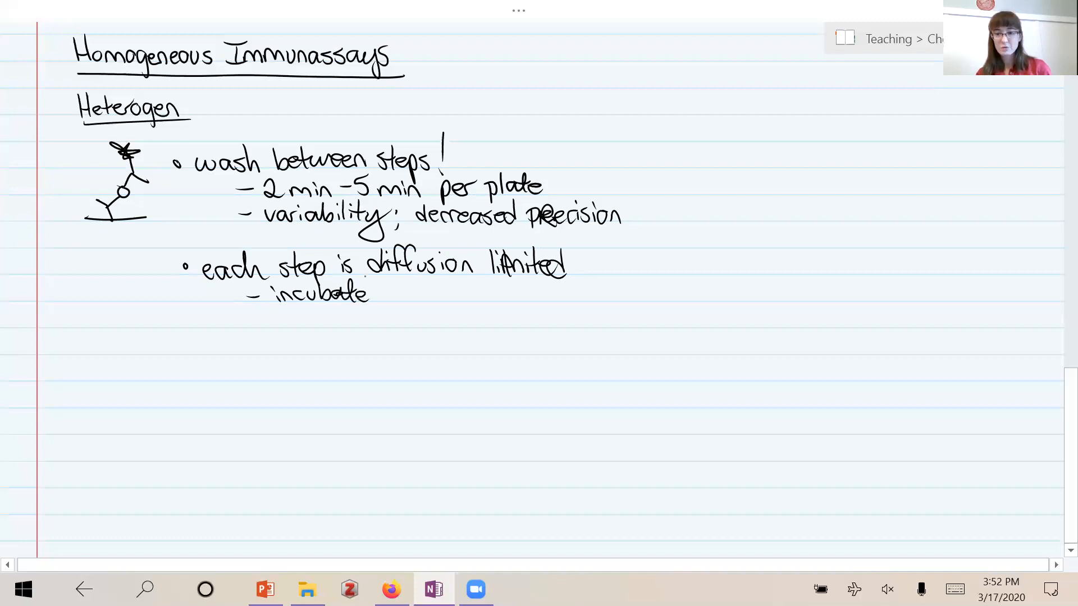
type("30 min - 2")
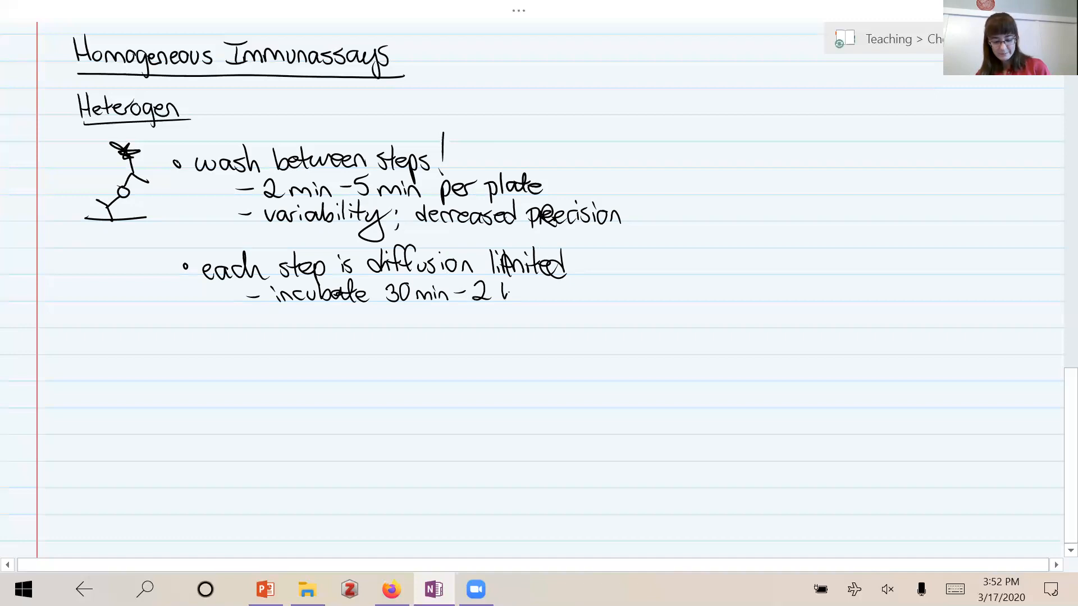
type("hr per s")
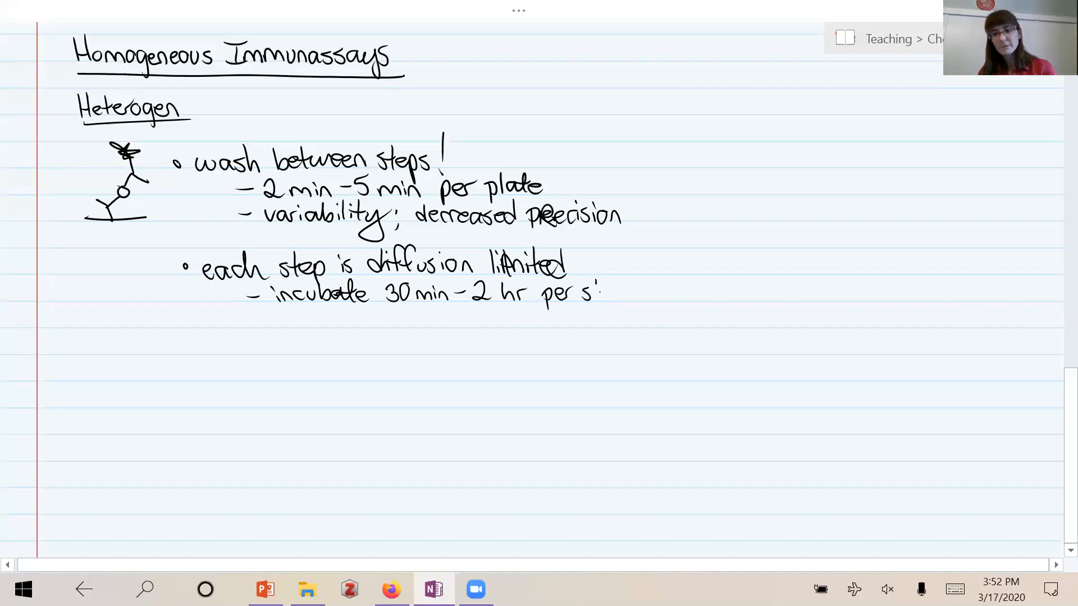
type("teps")
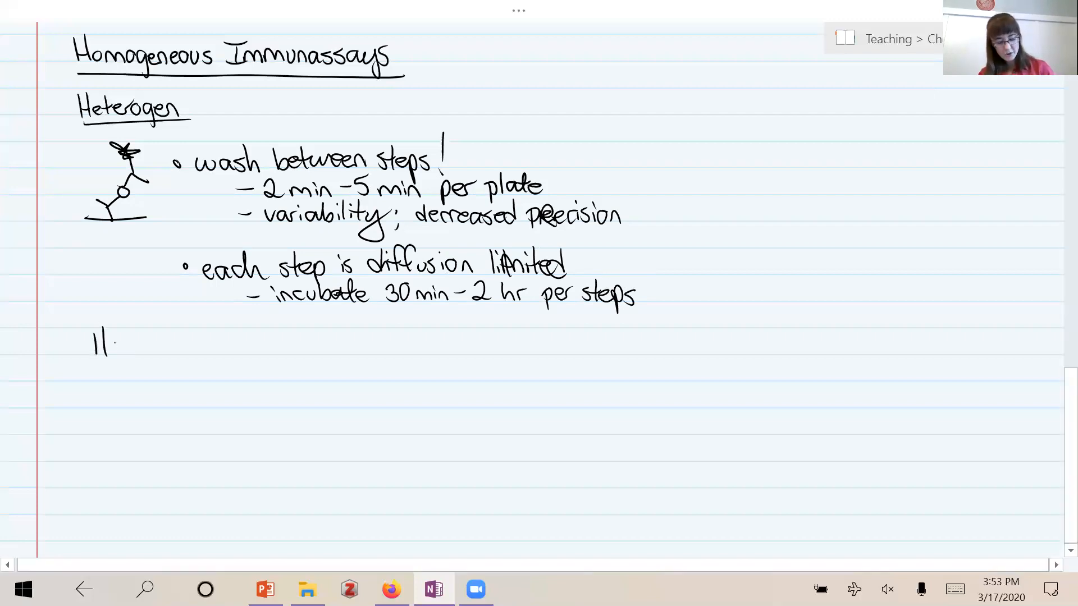
Handwrite the 'Homogeneous' heading and underline it
type("Homog")
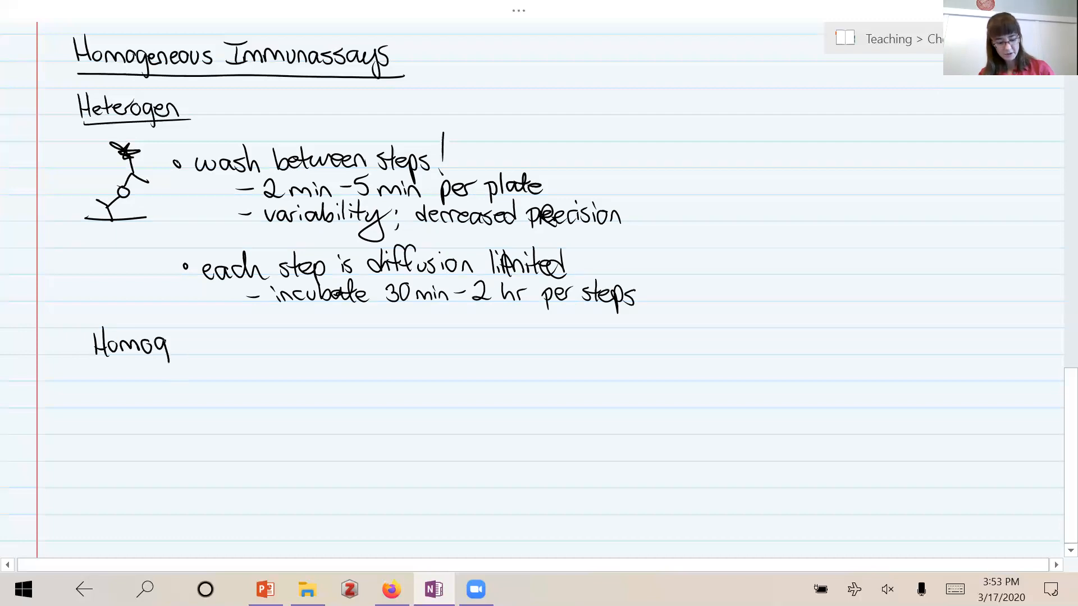
type("eneous")
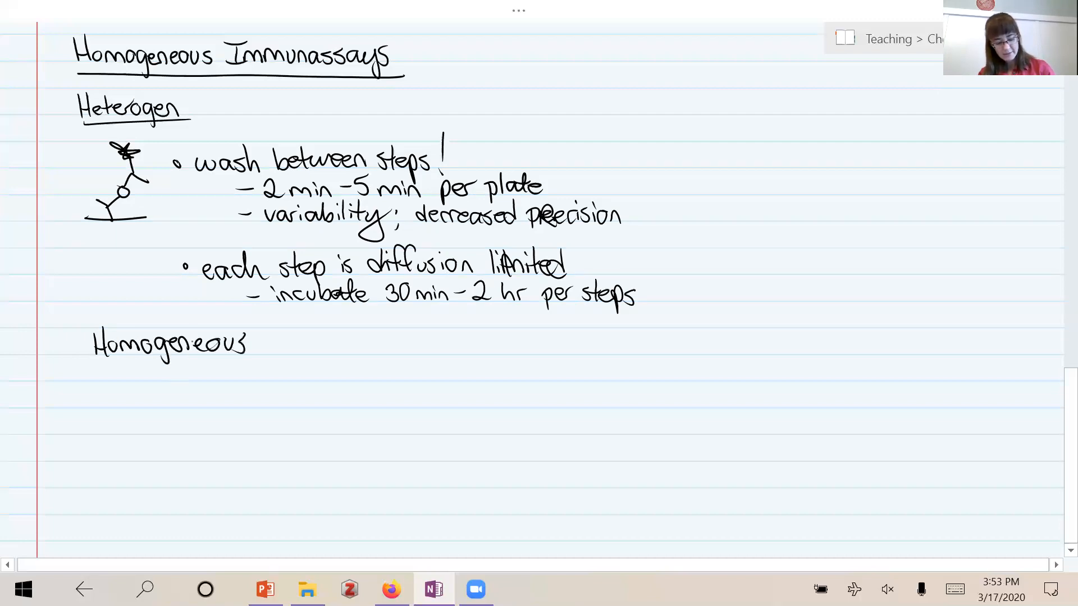
left_click_drag(86, 360, 247, 361)
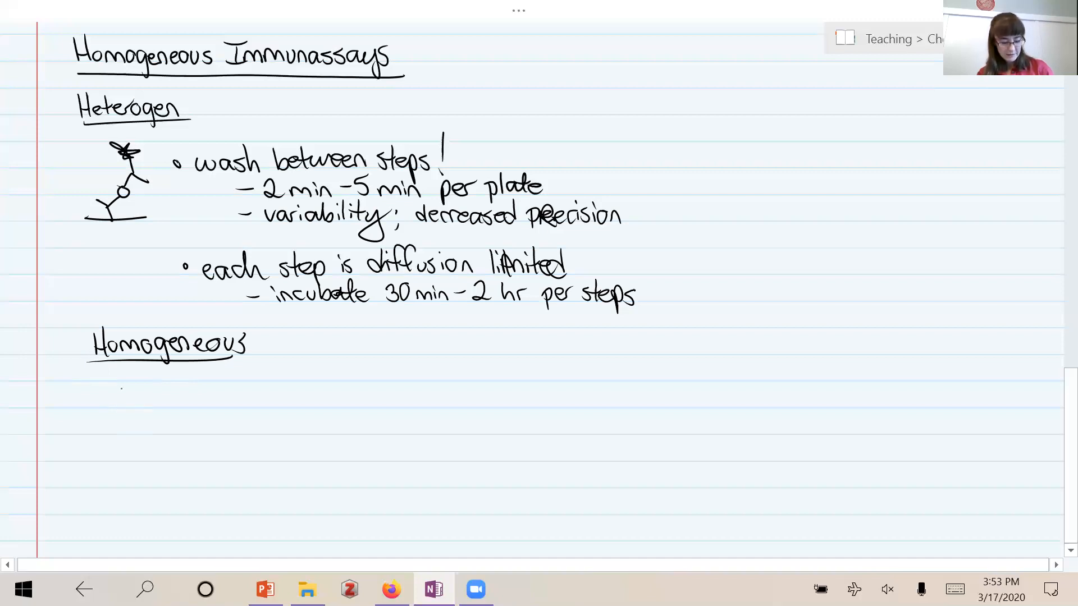
Write 'No surface!', sketch a free labelled antibody–antigen complex, and begin 'free solution'
type("No")
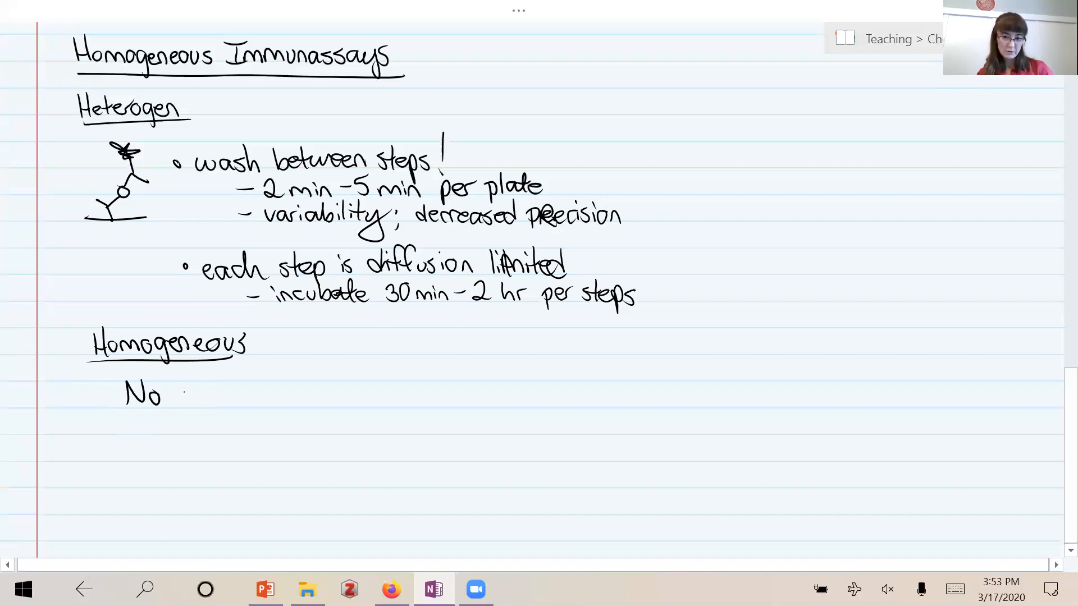
type("surface!")
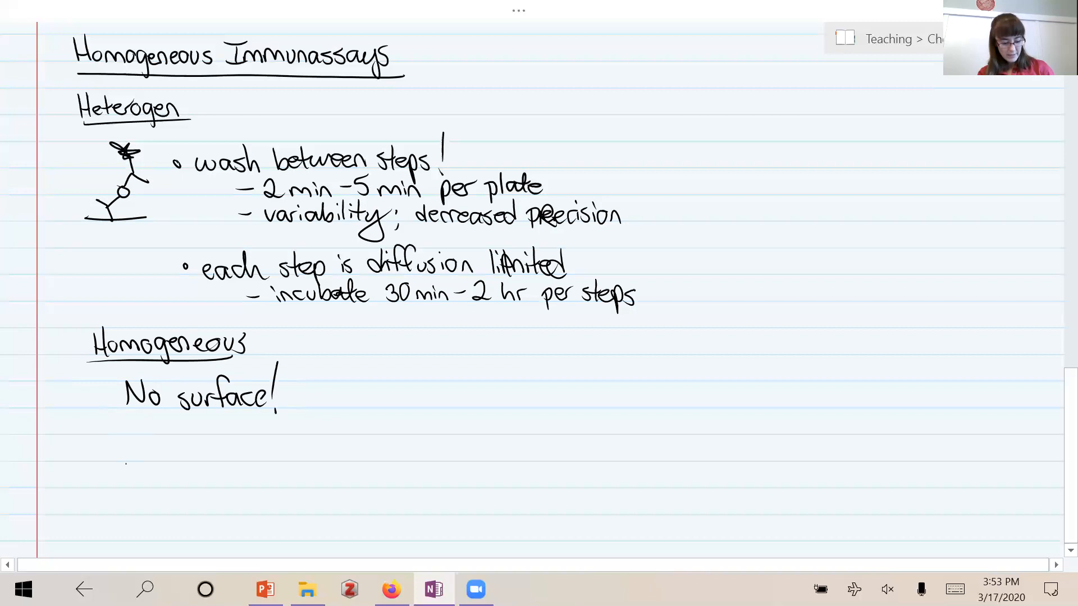
left_click_drag(175, 444, 155, 492)
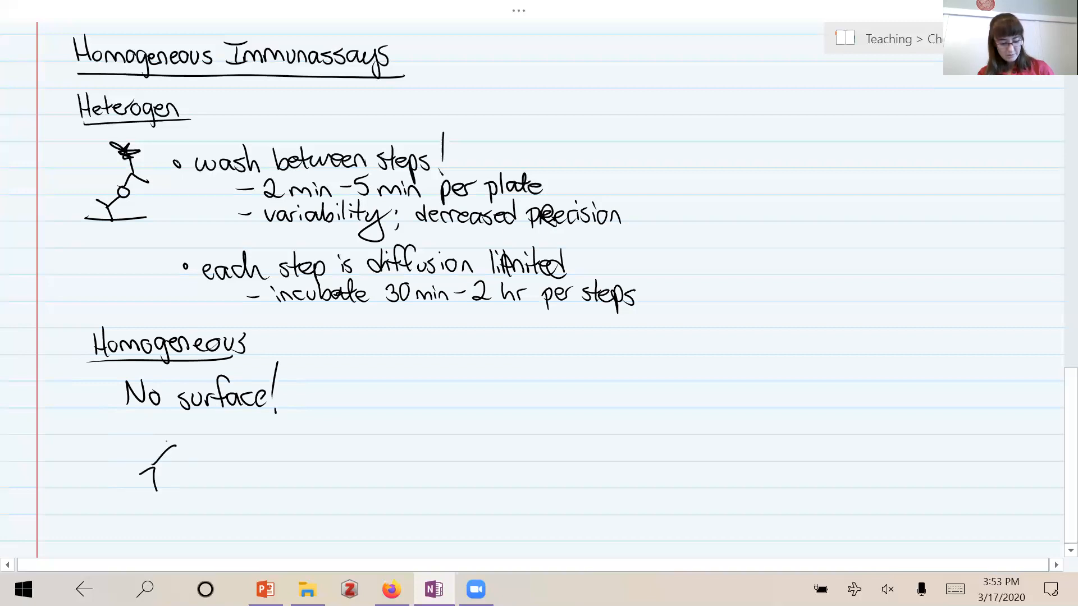
left_click_drag(165, 454, 185, 440)
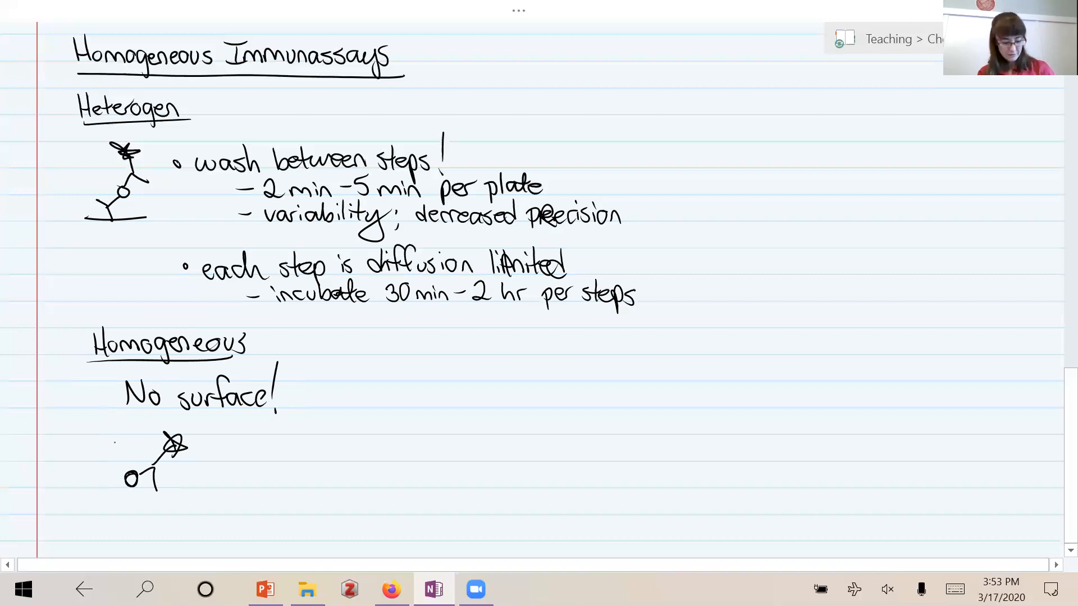
type("free solutio")
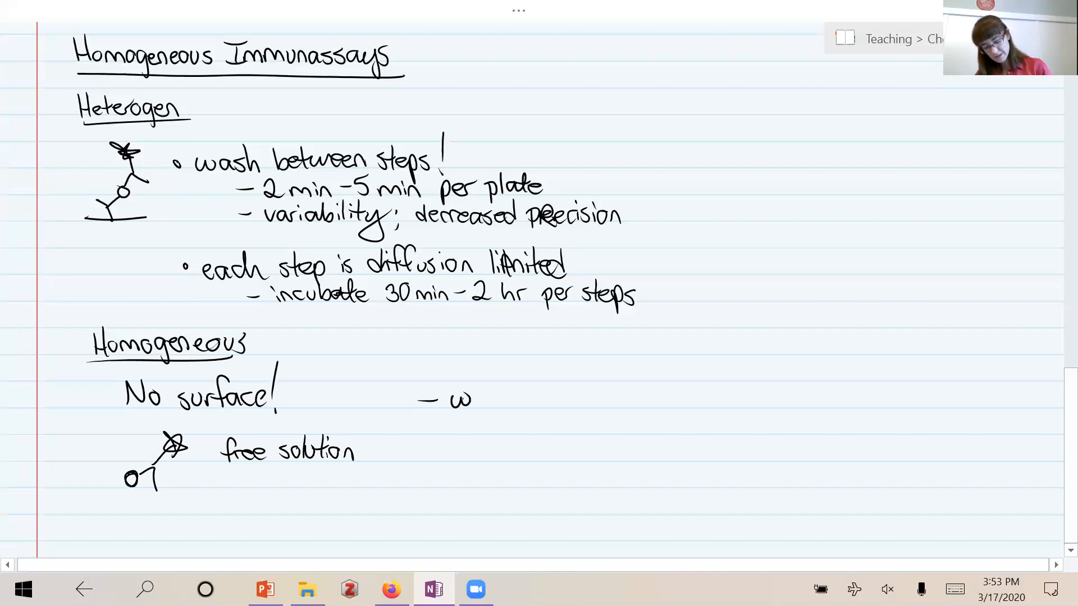
Handwrite '- no washing' with sub-points 'less variability' and 'less steps / faster'
type("no")
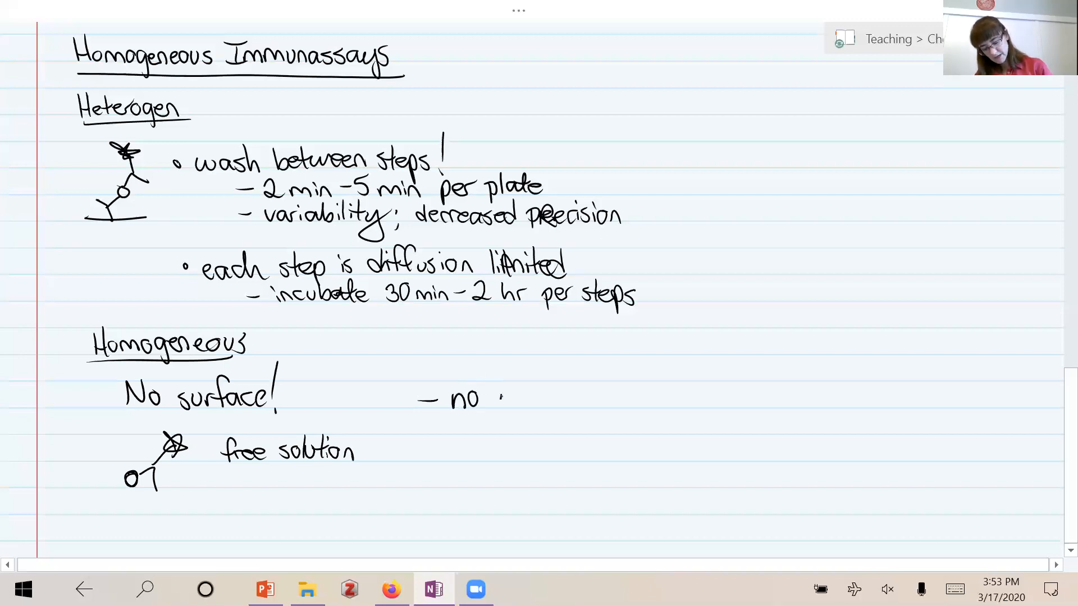
type("washi")
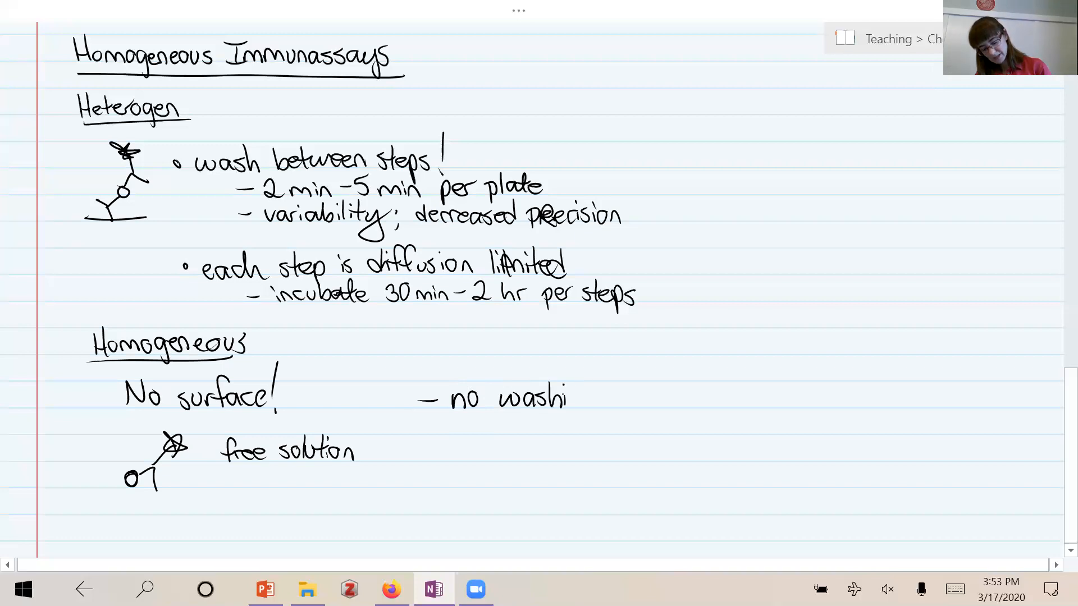
type("ng")
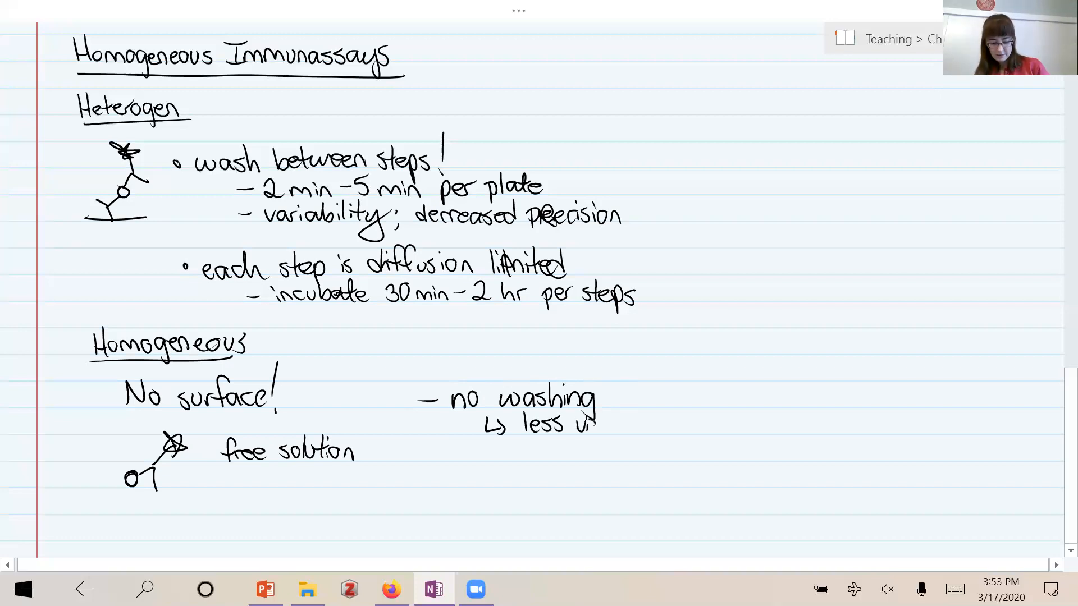
type("variability")
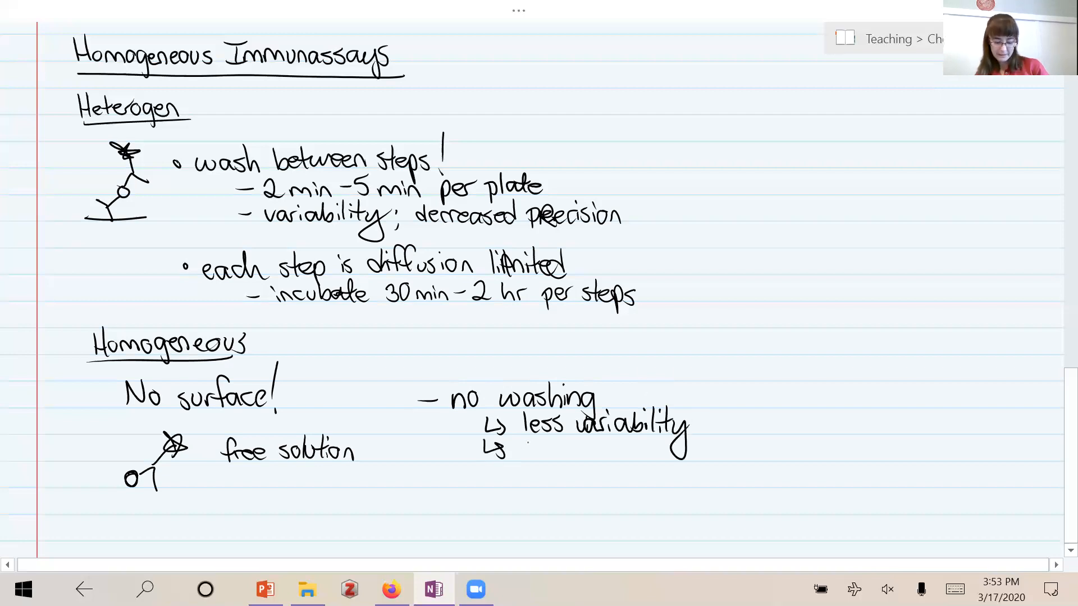
type("les")
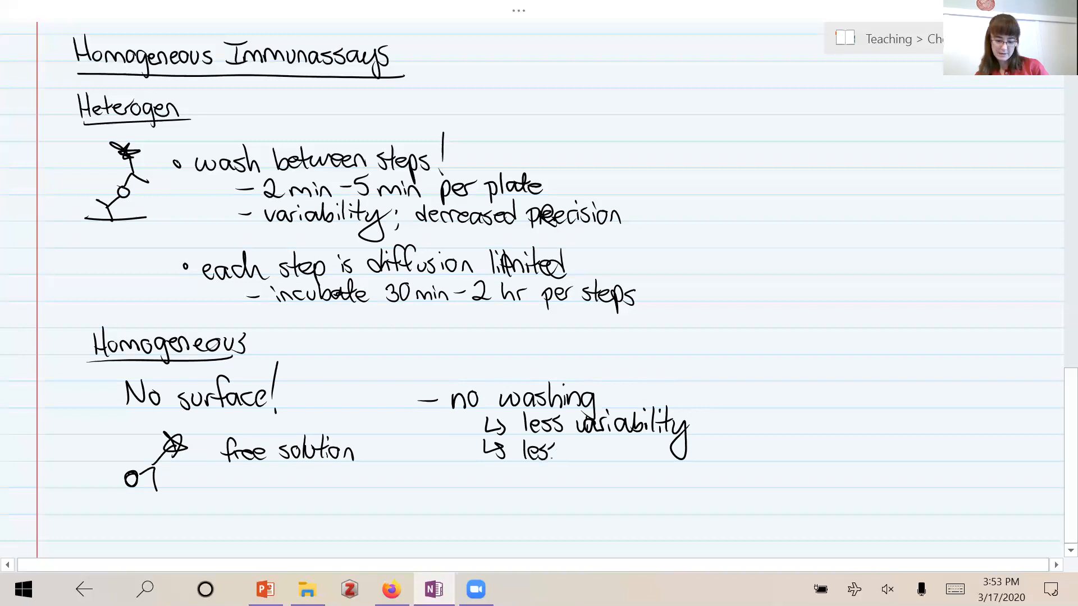
type("steps / faster")
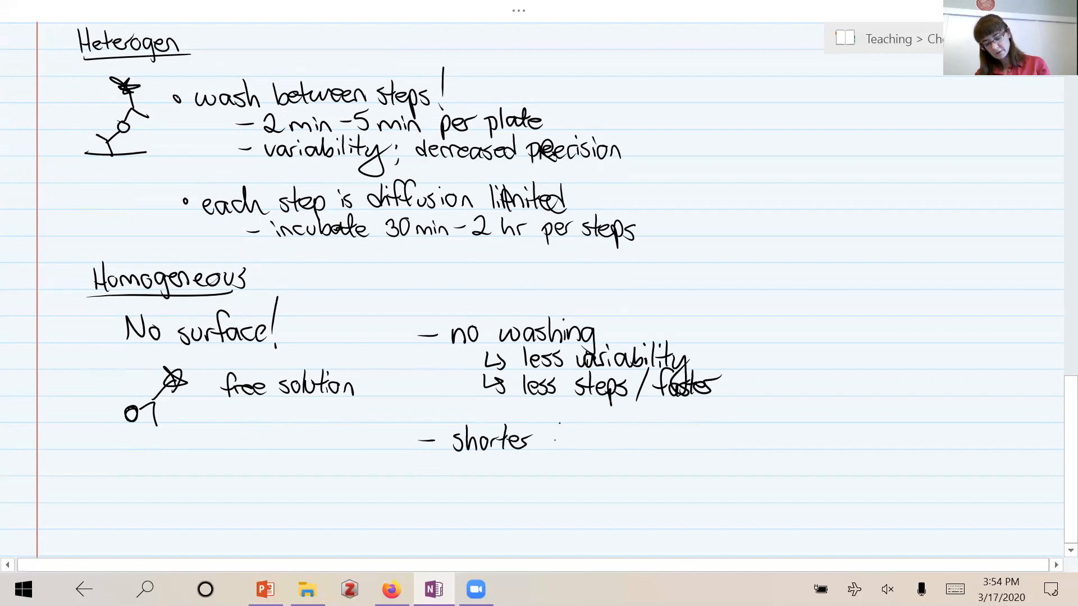
Handwrite '- shorter diffusion distances' and beneath it '- done in minutes'
type("diffusion")
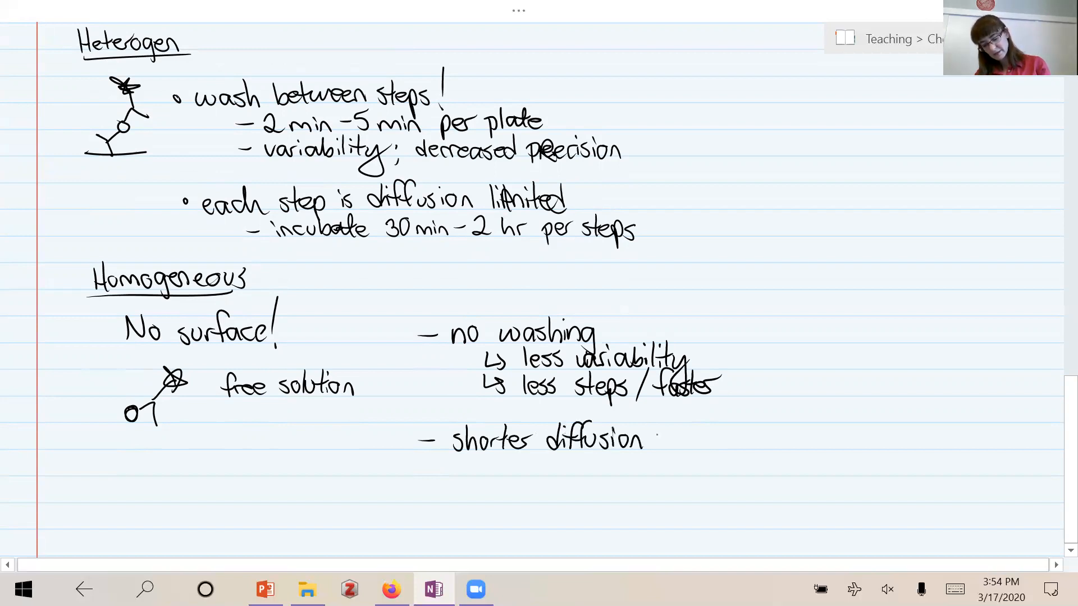
type("dista.")
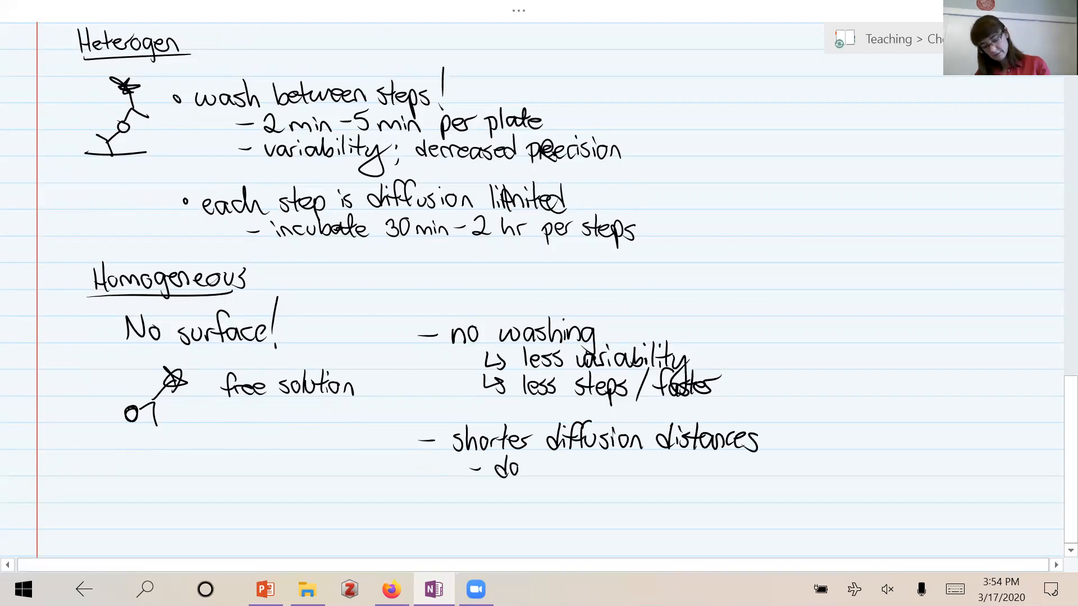
type("done in n")
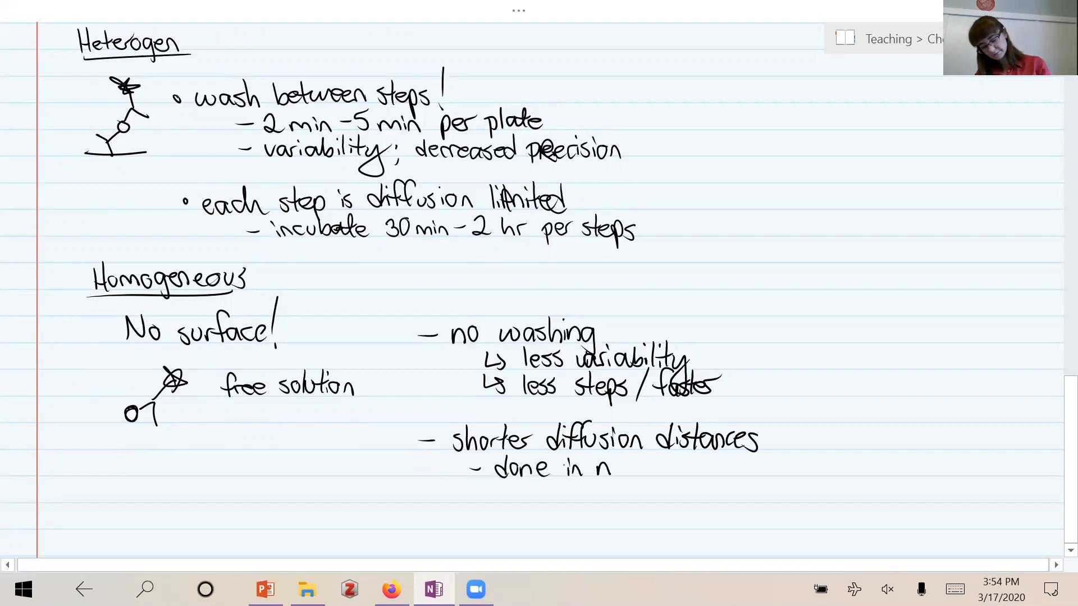
type("minutes")
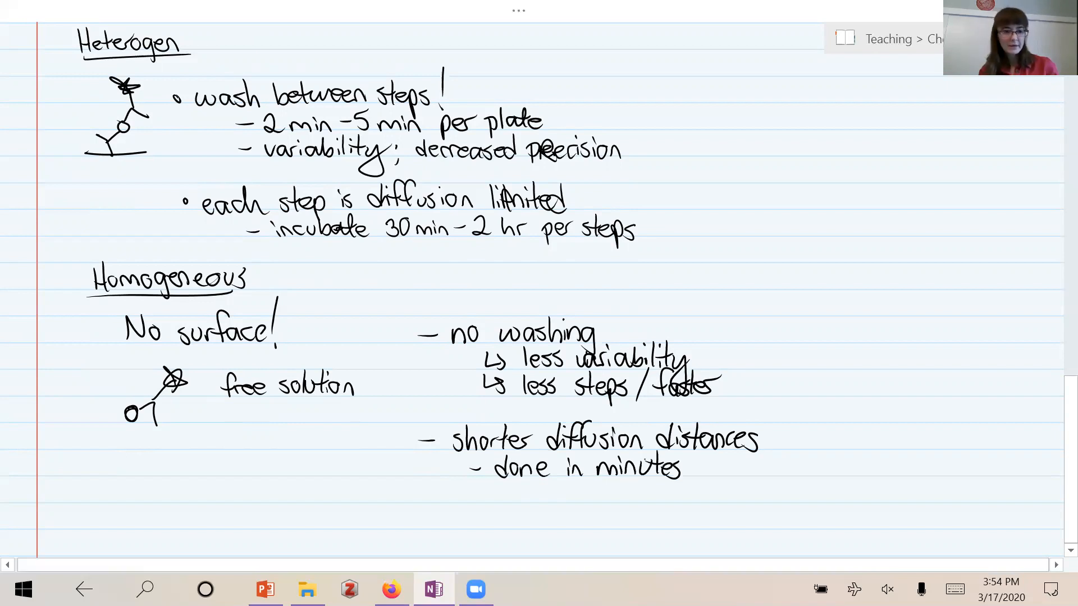
scroll("down", 3)
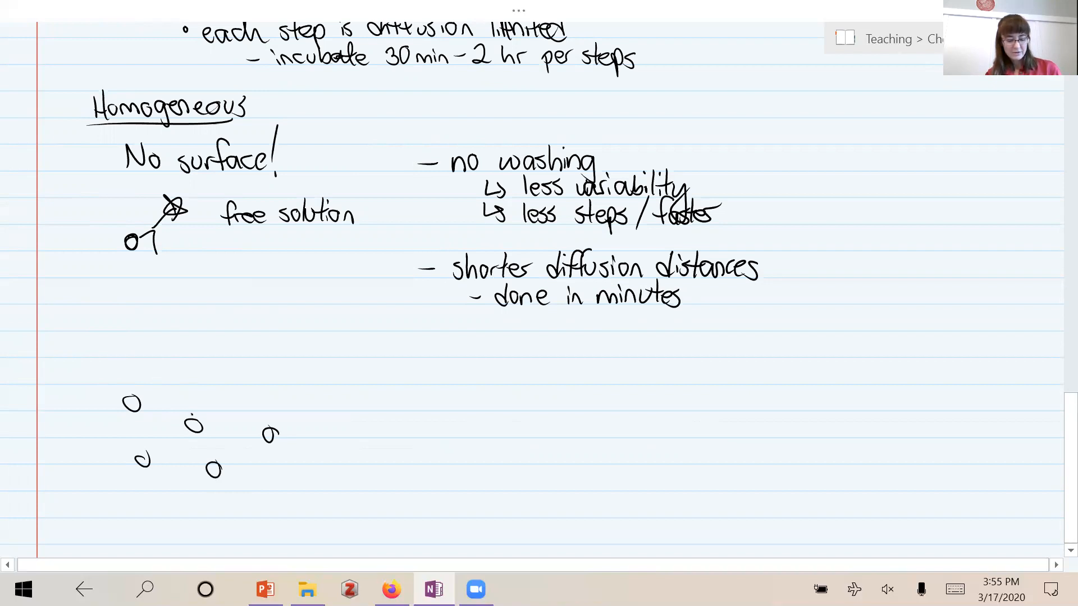
Draw the solution container around the molecules and write 'Special probe design'
left_click_drag(196, 412, 201, 361)
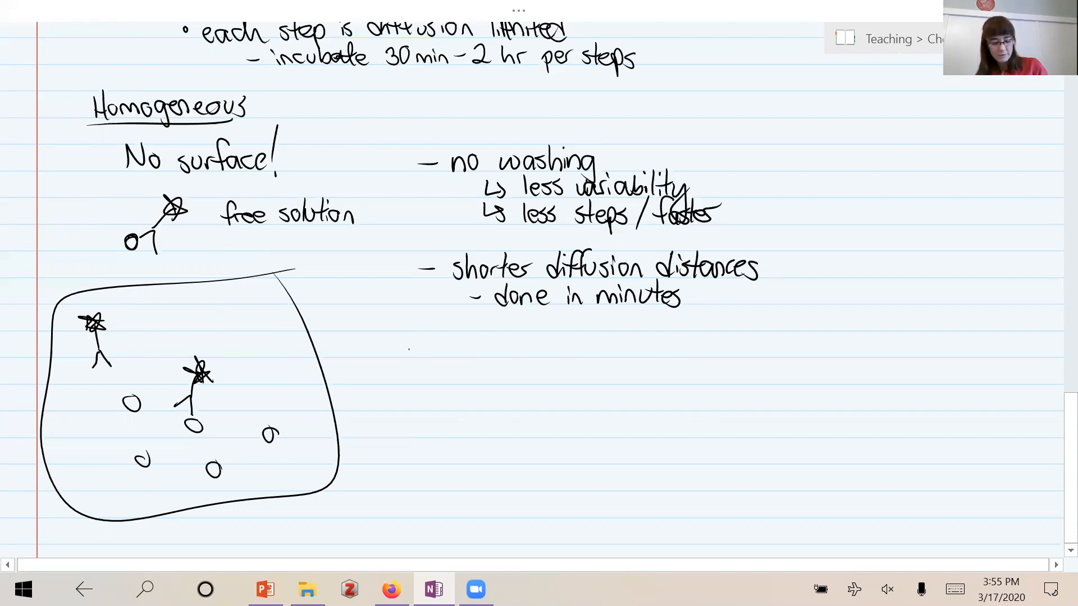
type("Spe")
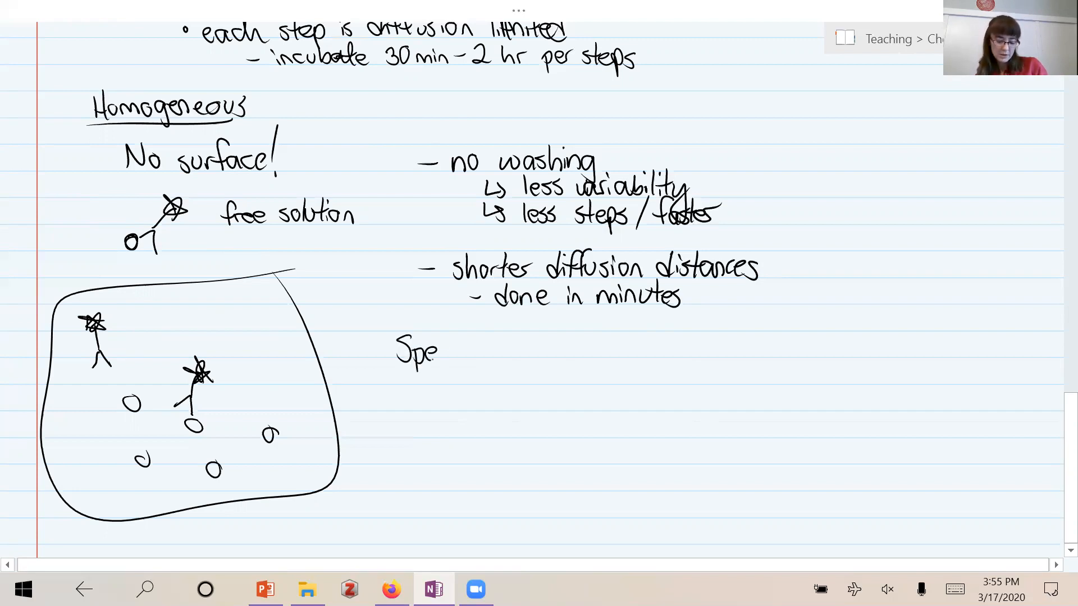
type("cial")
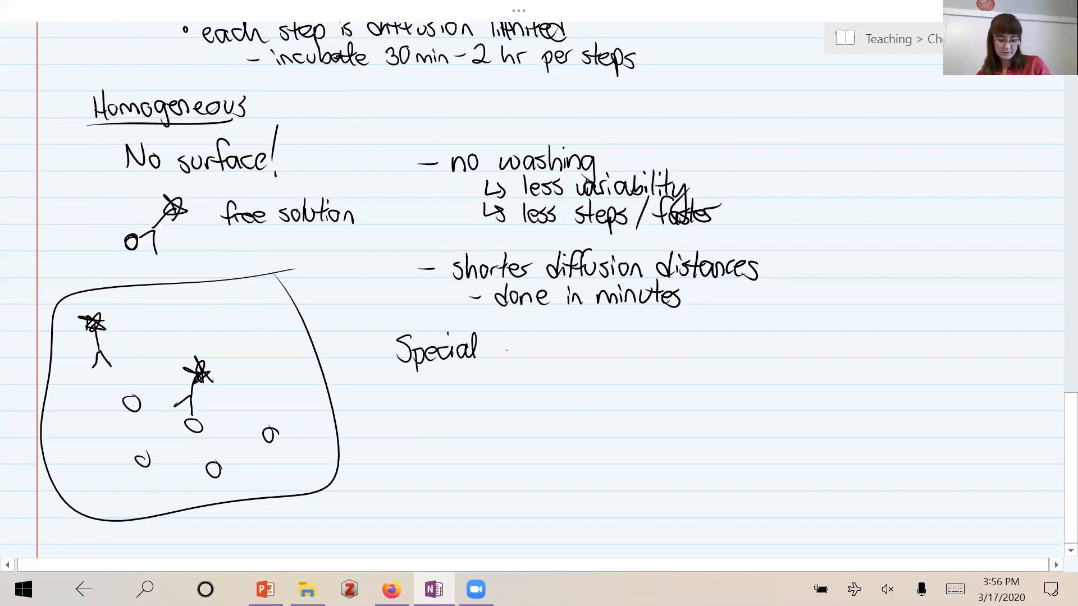
type("probe")
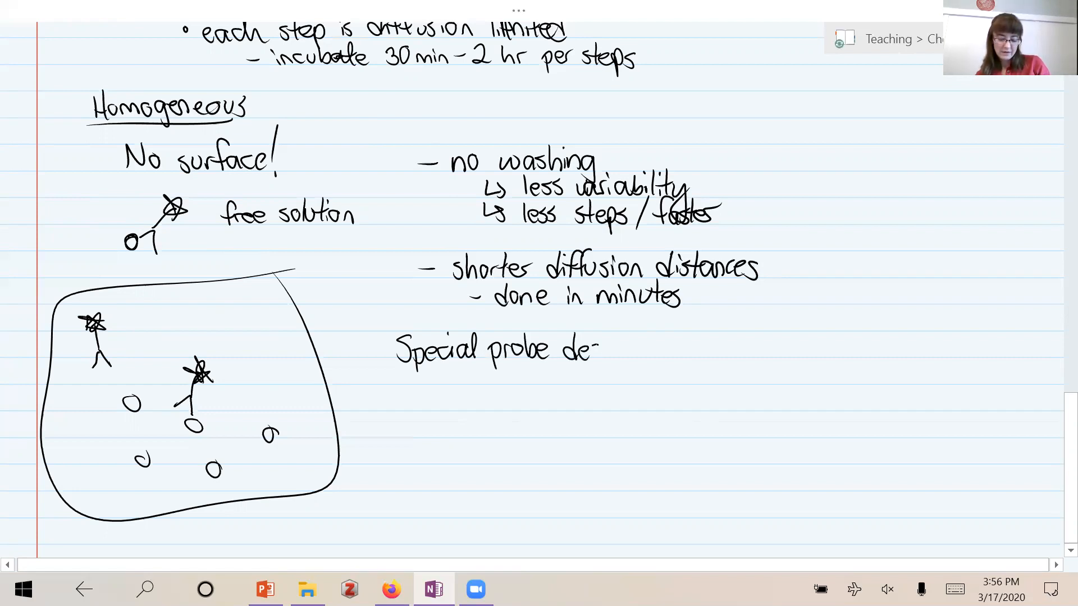
type("design")
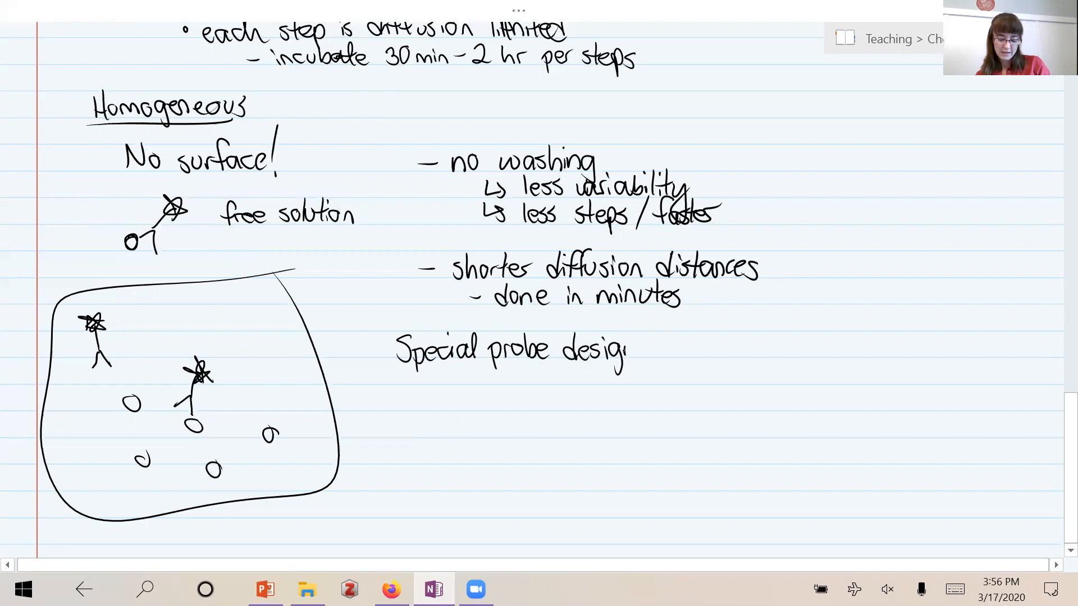
Continue with 'or special instrumentation' to detect bound vs unbound reagent
type("n")
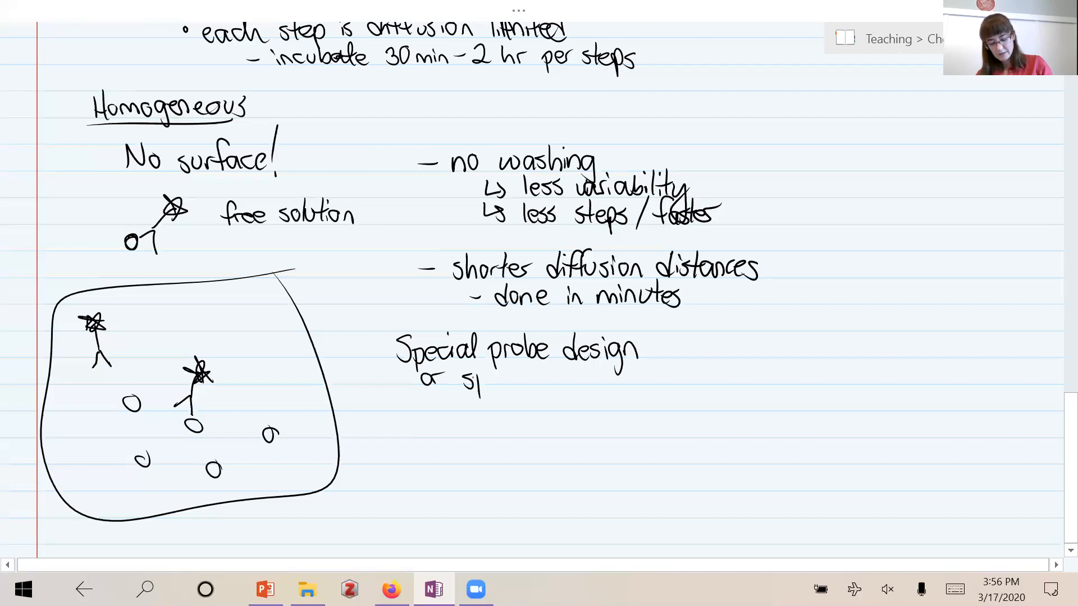
type("special")
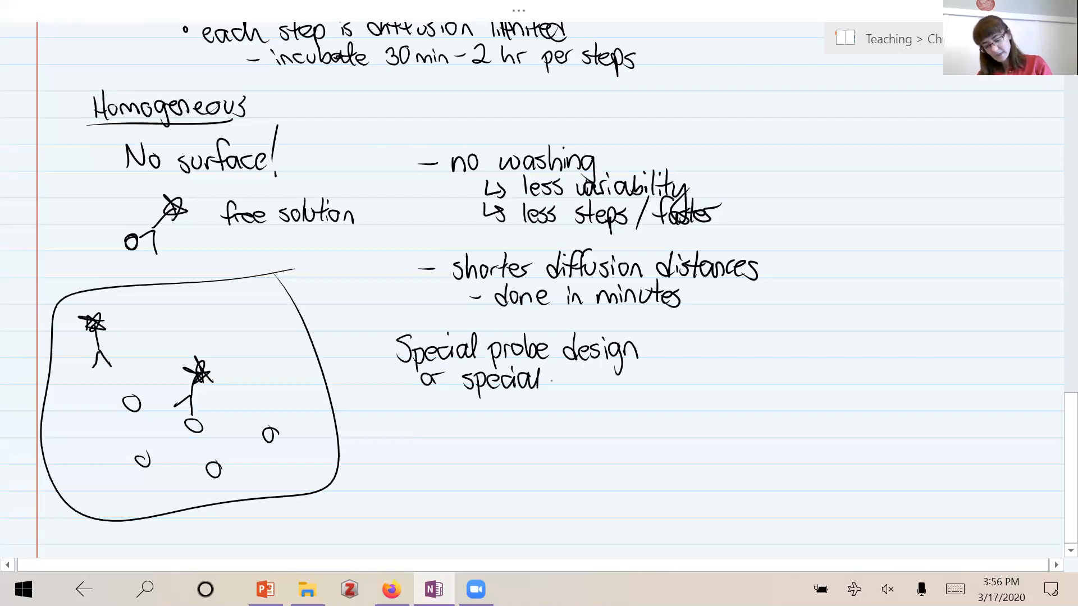
type("insl")
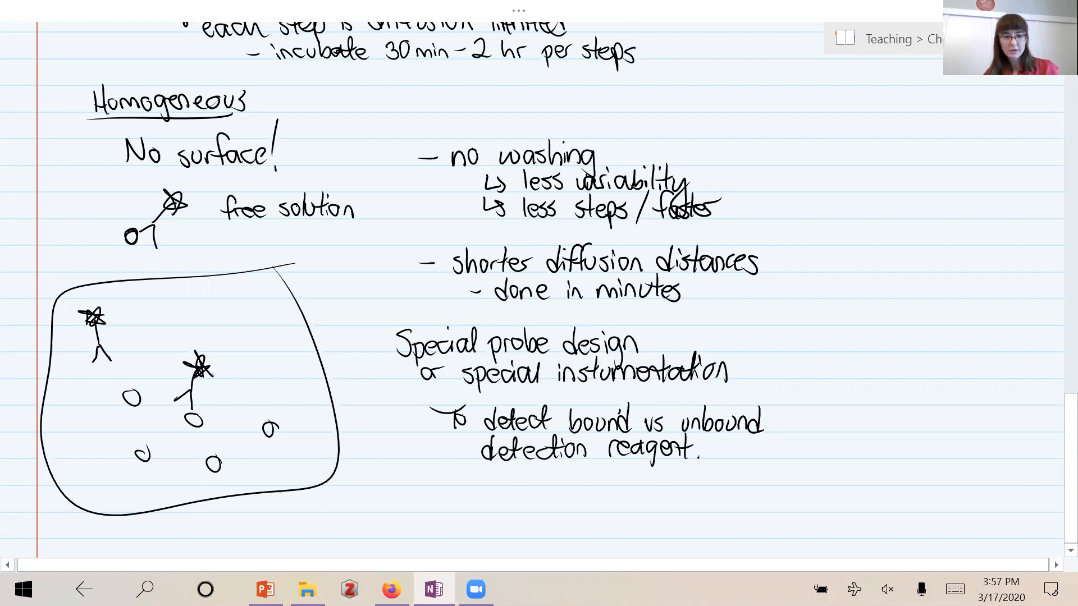
scroll("down", 3)
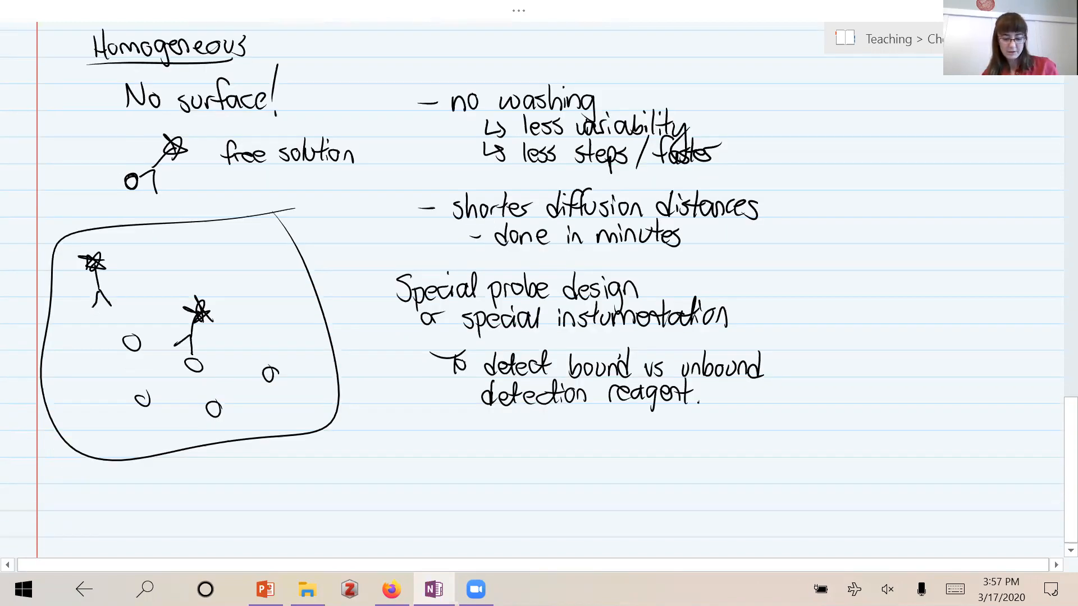
Handwrite 'Reporter design: → FRET pair' and sketch a FRET-labelled antibody on an antigen
scroll("down", 3)
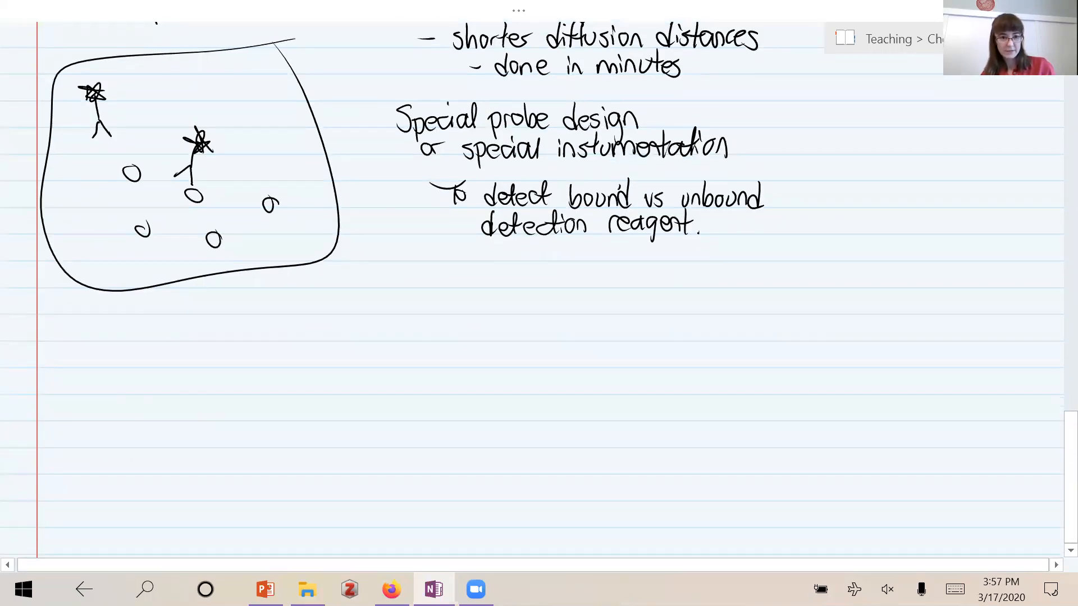
type("Reporte l")
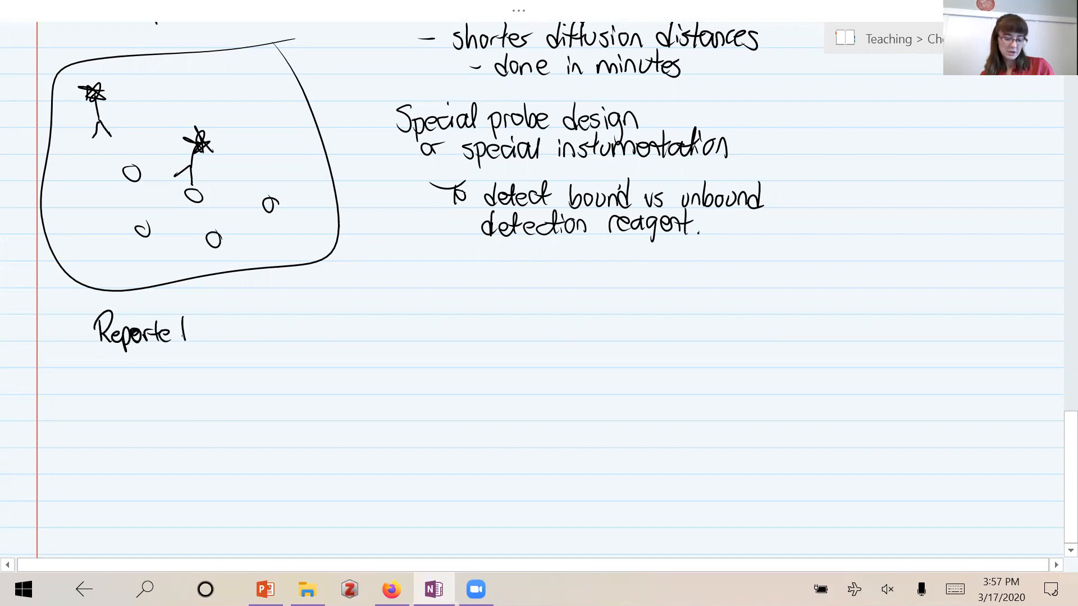
type("design:")
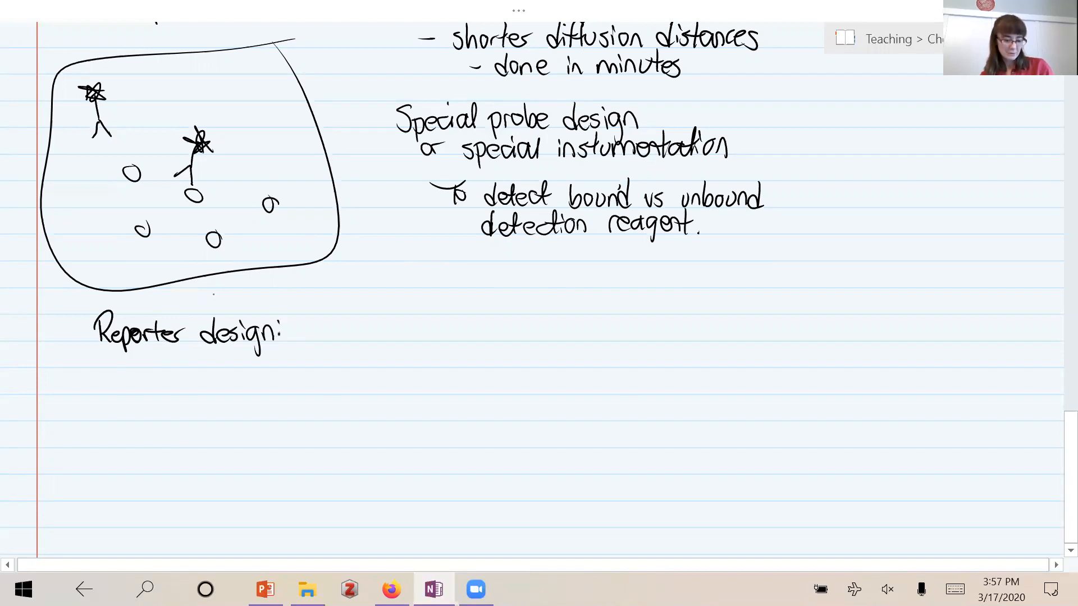
left_click_drag(137, 372, 192, 385)
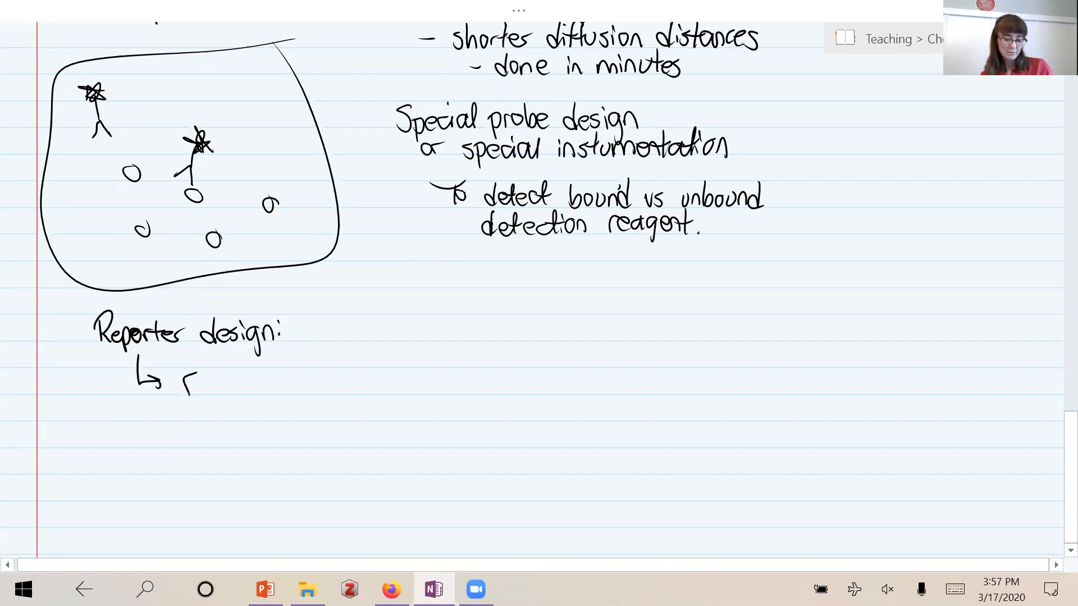
type("FRET")
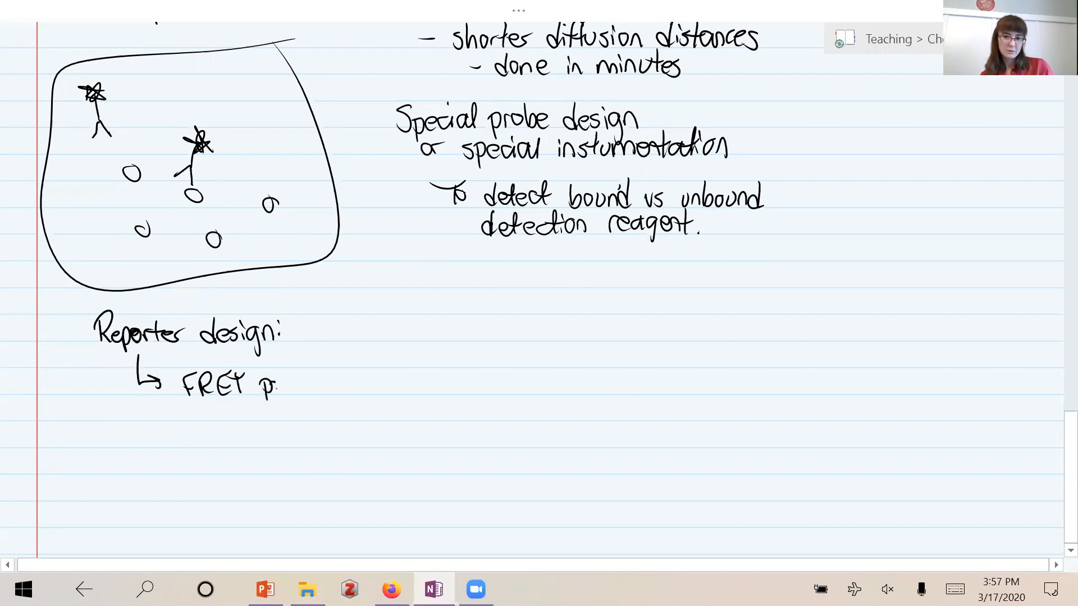
type("pair")
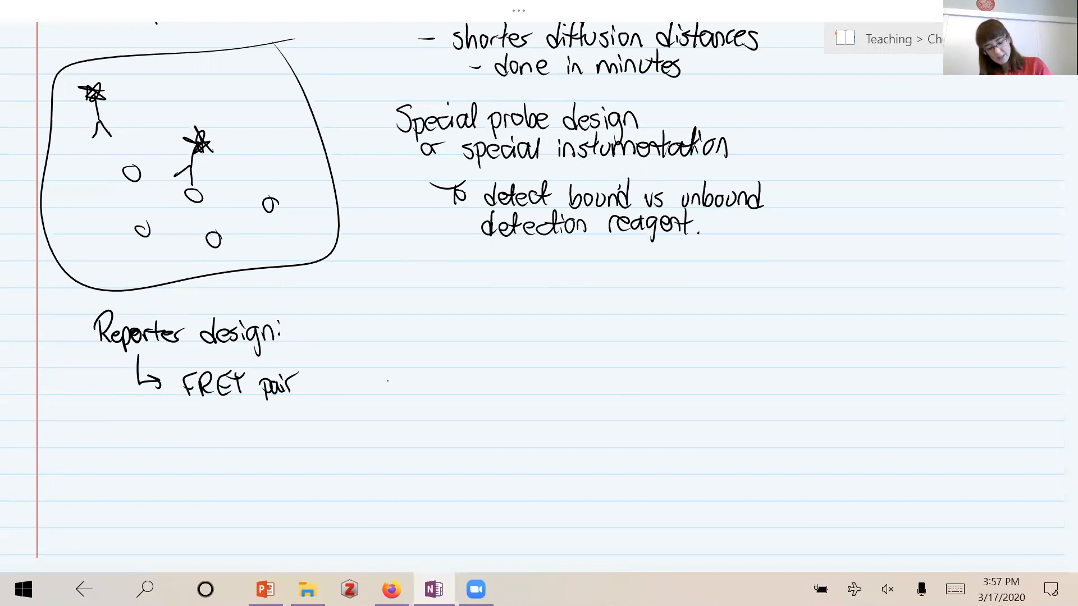
left_click_drag(385, 382, 427, 409)
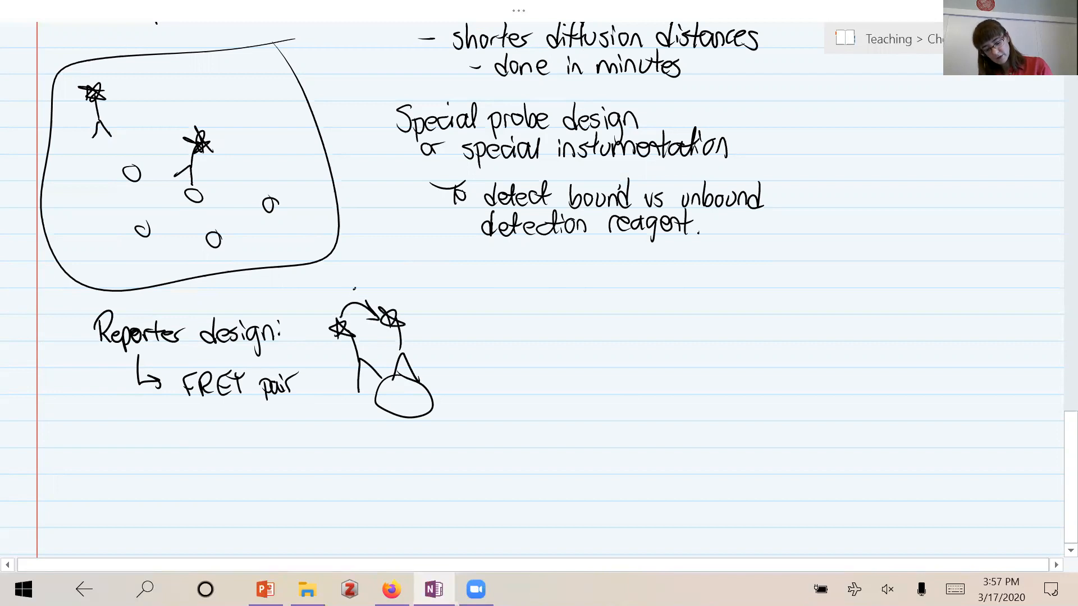
Label the first two probe sketches with 'FRET' and the antigen 'Ag'
type("FRET")
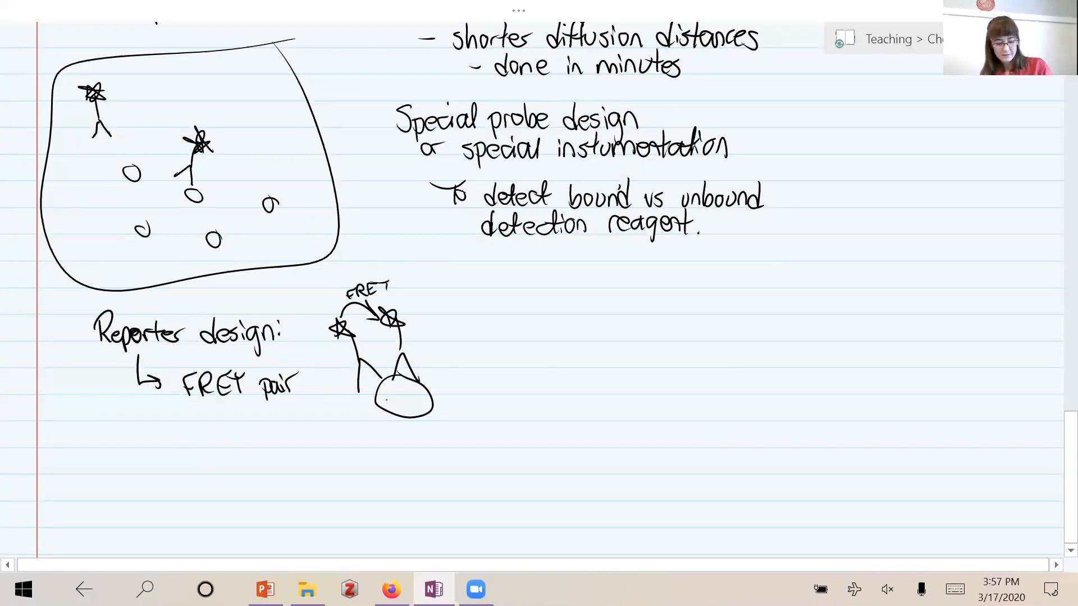
type("Ag")
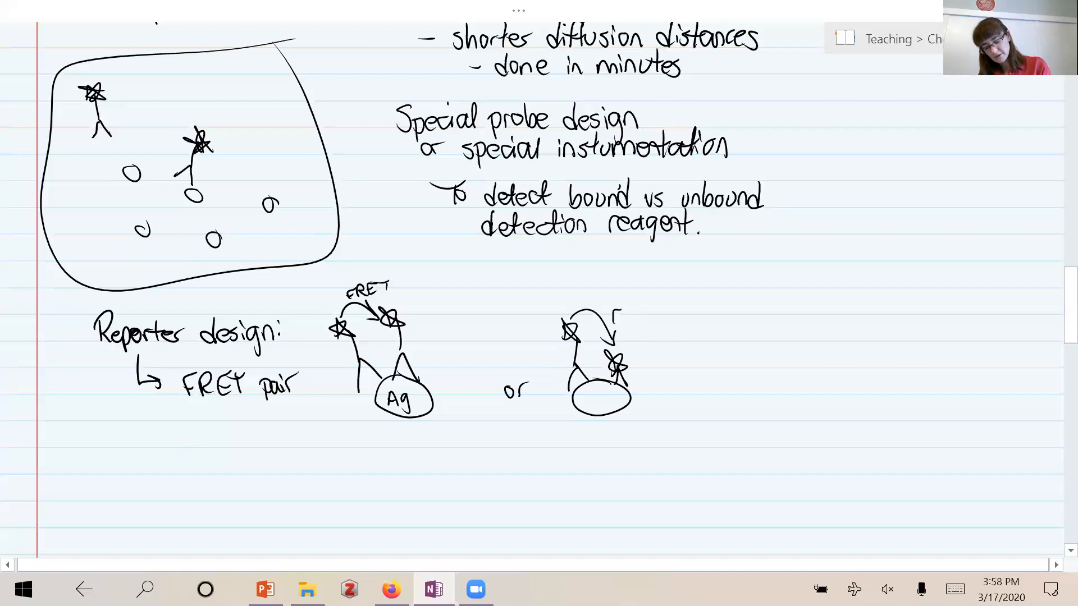
type("FRET")
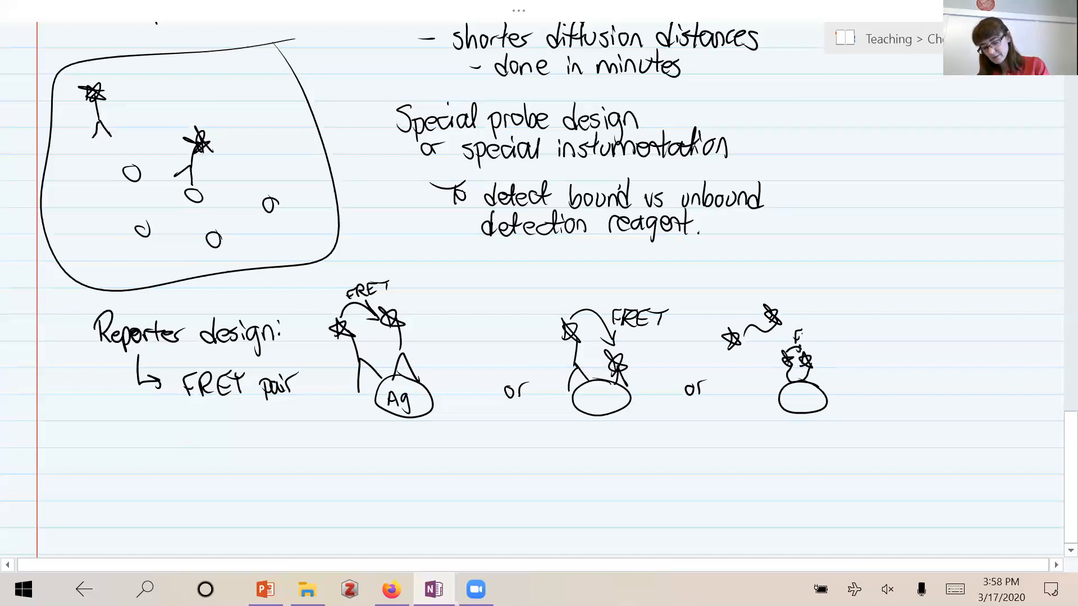
Label the third design 'FRET' and note 'conformational change' beside it
type("FRET.")
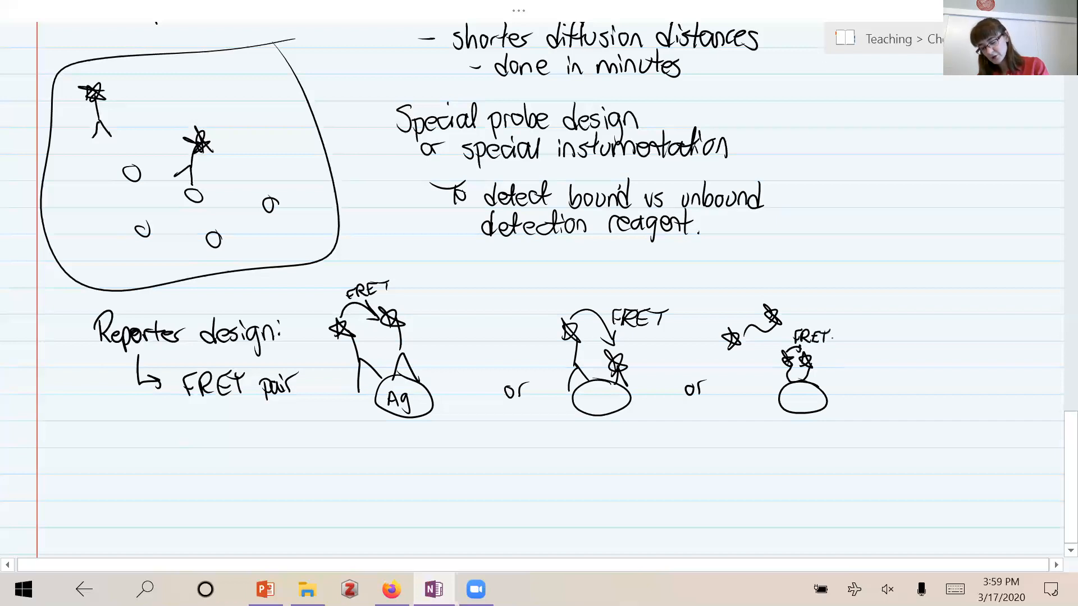
type("conf.")
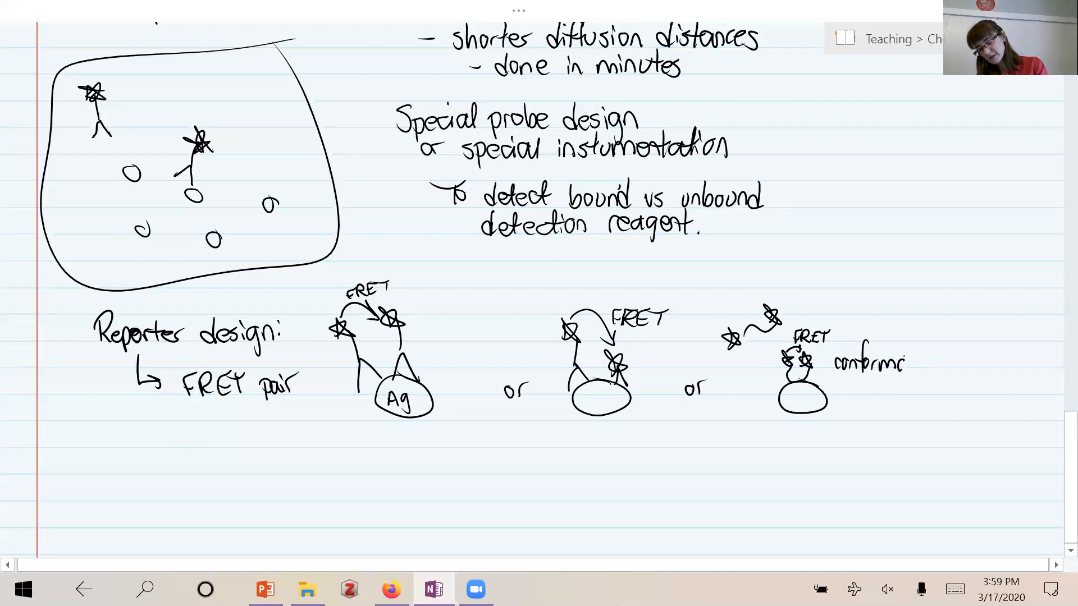
type("at")
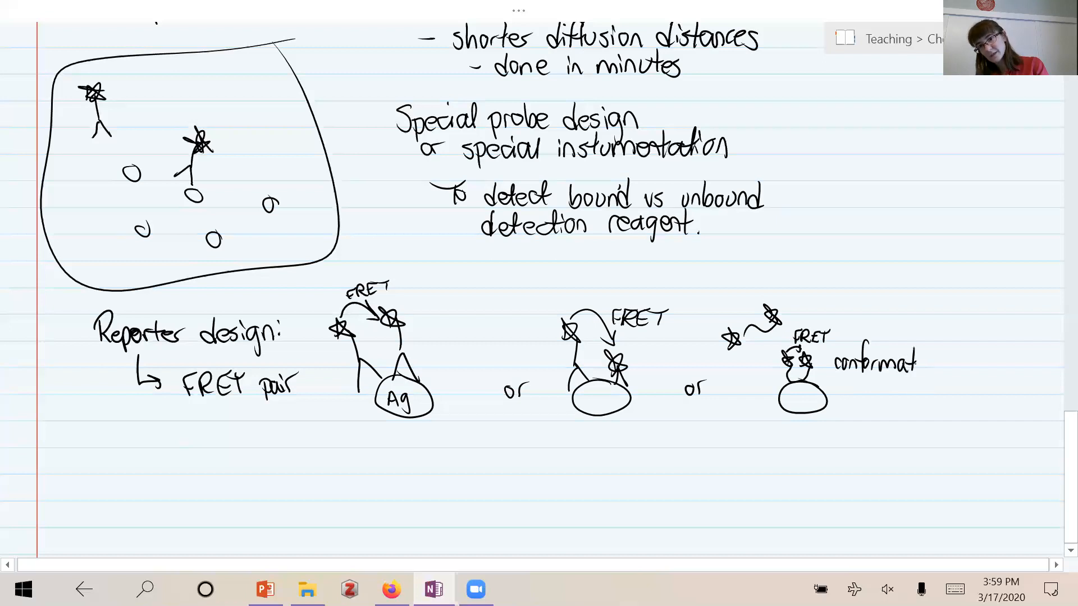
type("ional")
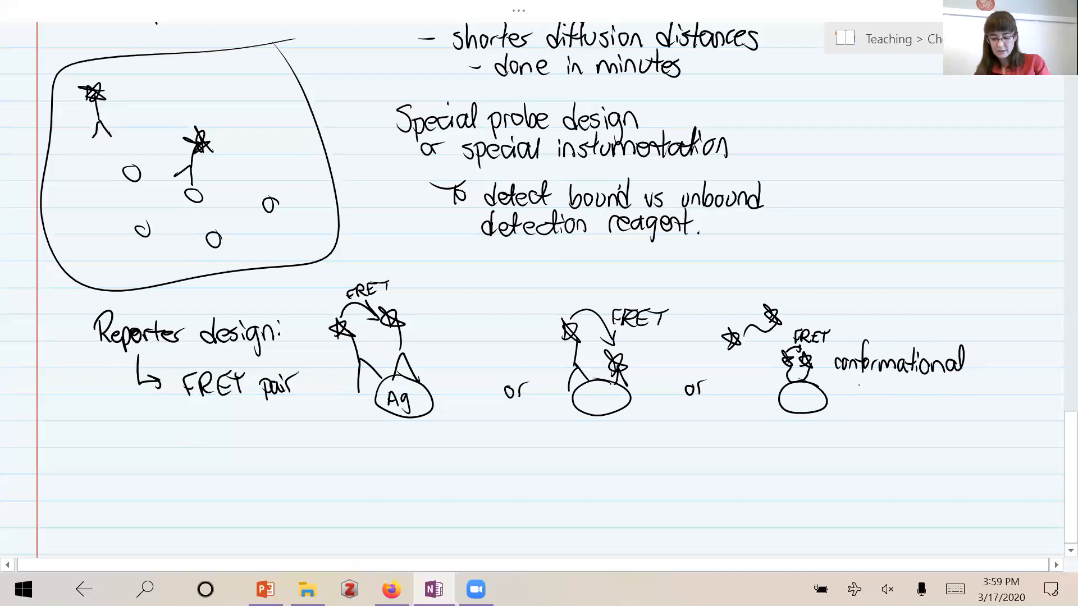
type("chang")
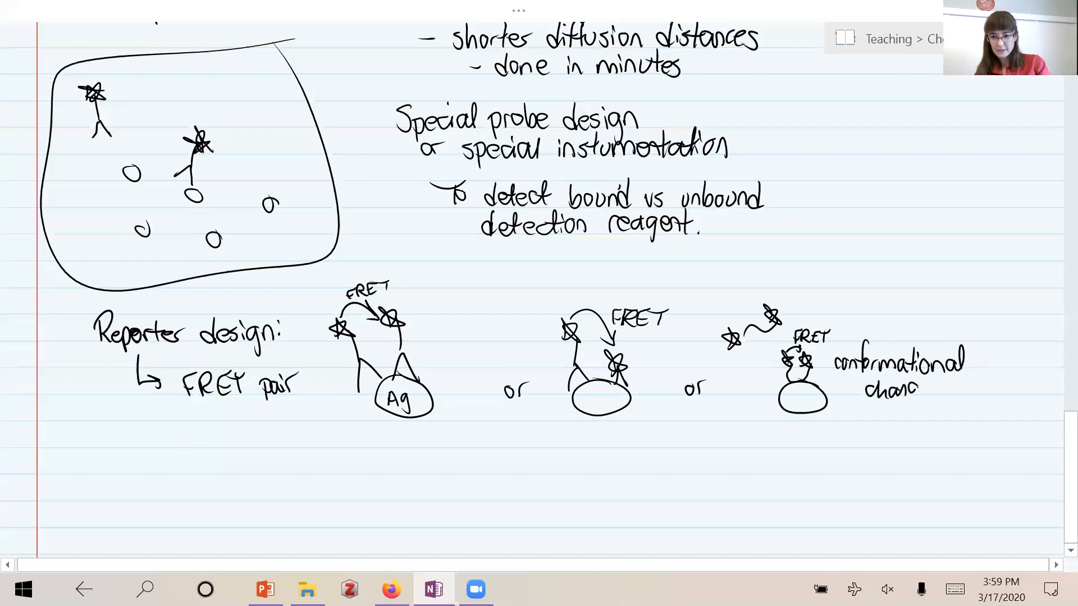
type("e")
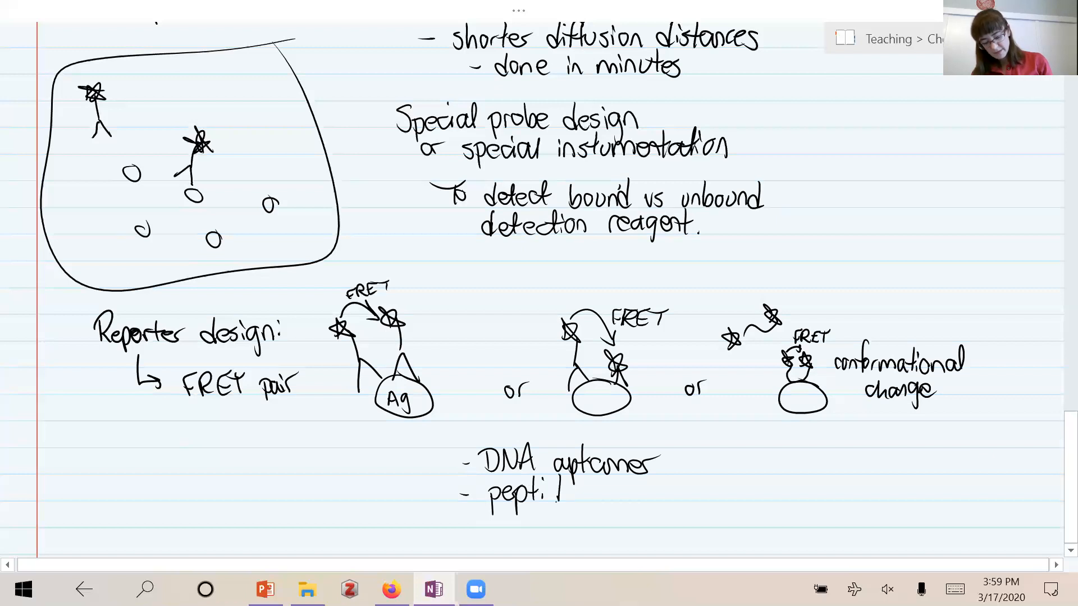
Finish '- peptides' under 'DNA aptamer' and arrow the list to the conformational-change design
type("des")
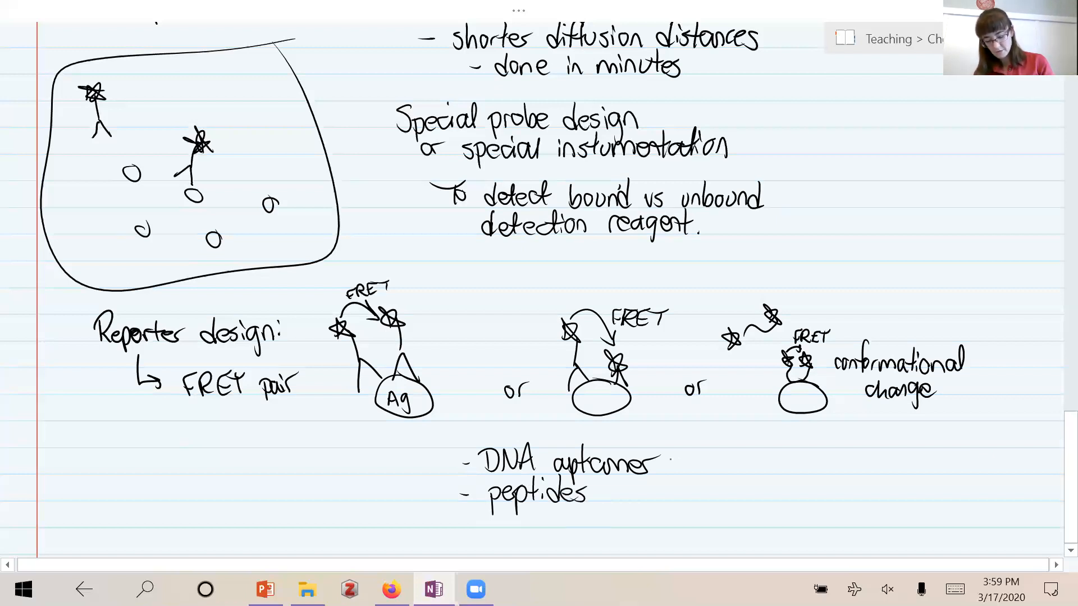
left_click_drag(671, 467, 774, 412)
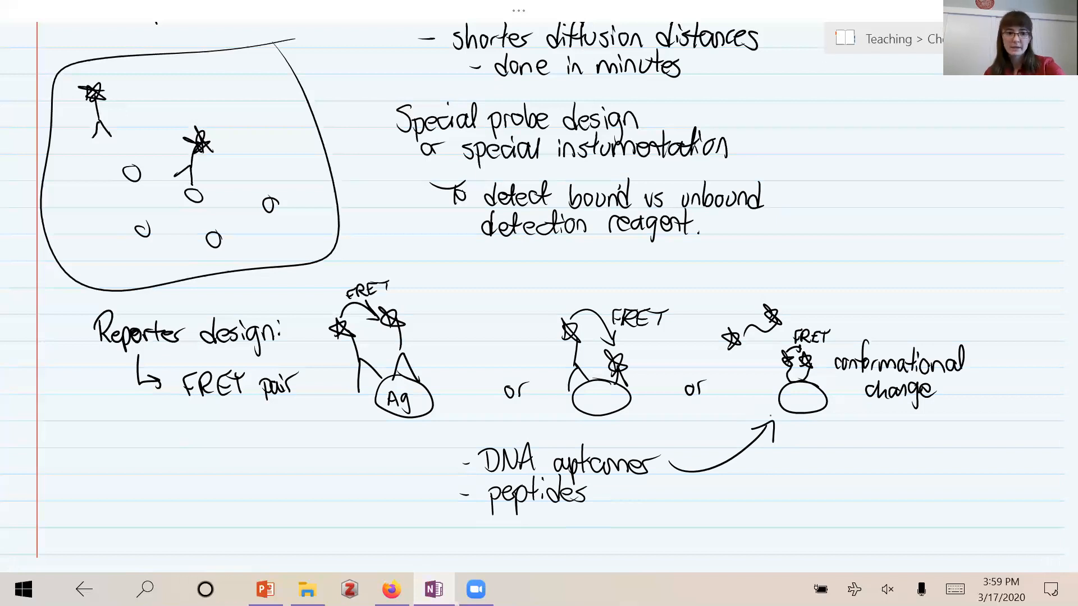
Handwrite the 'Instrumentation:' heading with '- Fluor. polarization' and begin the rotating free-probe sketch
scroll("down", 3)
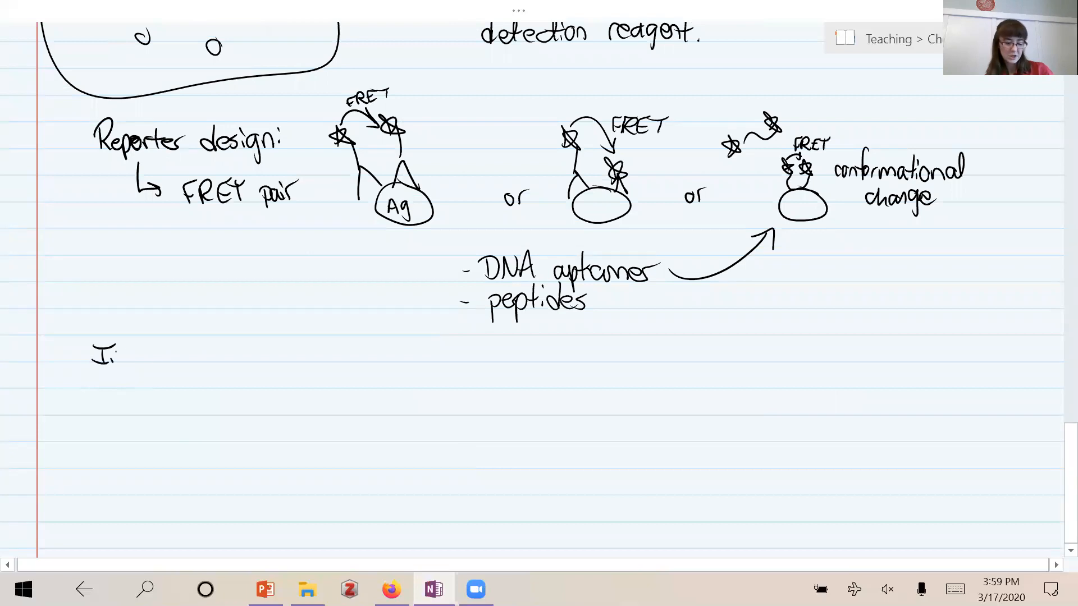
type("nst")
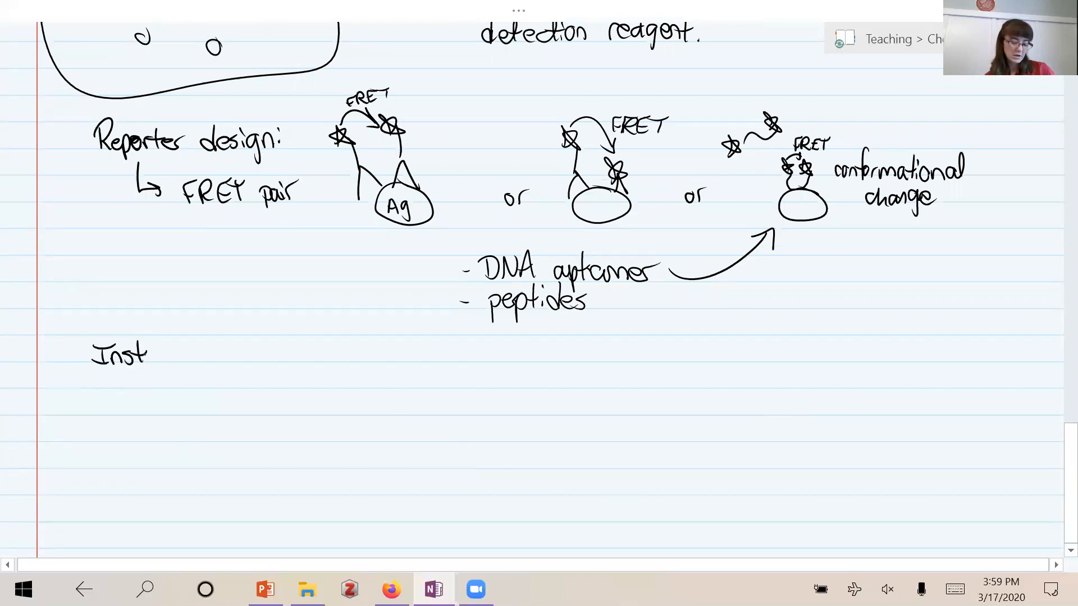
type("i")
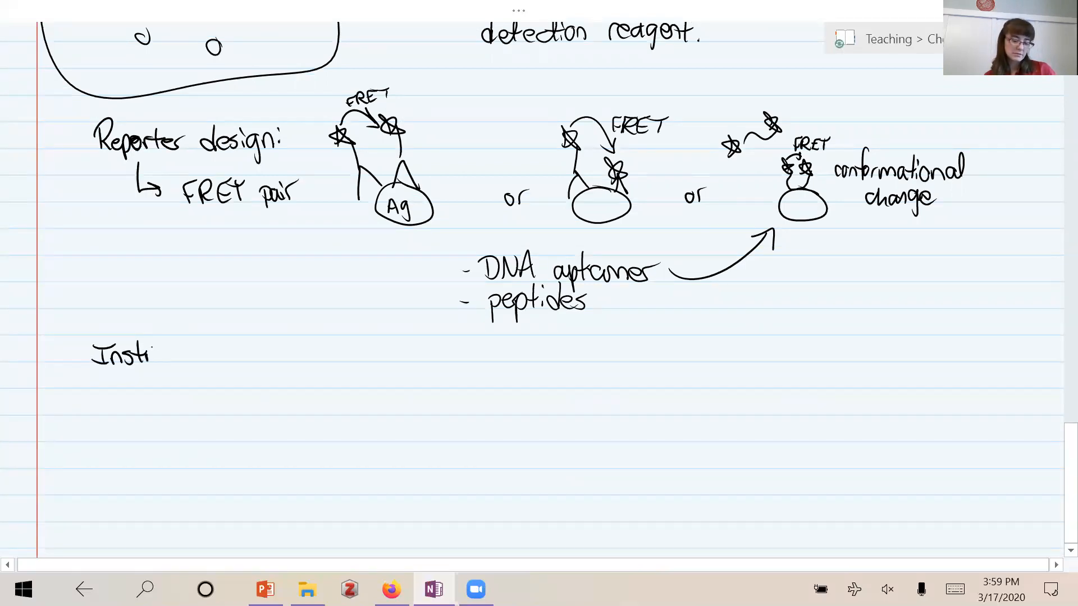
type("rumentation:")
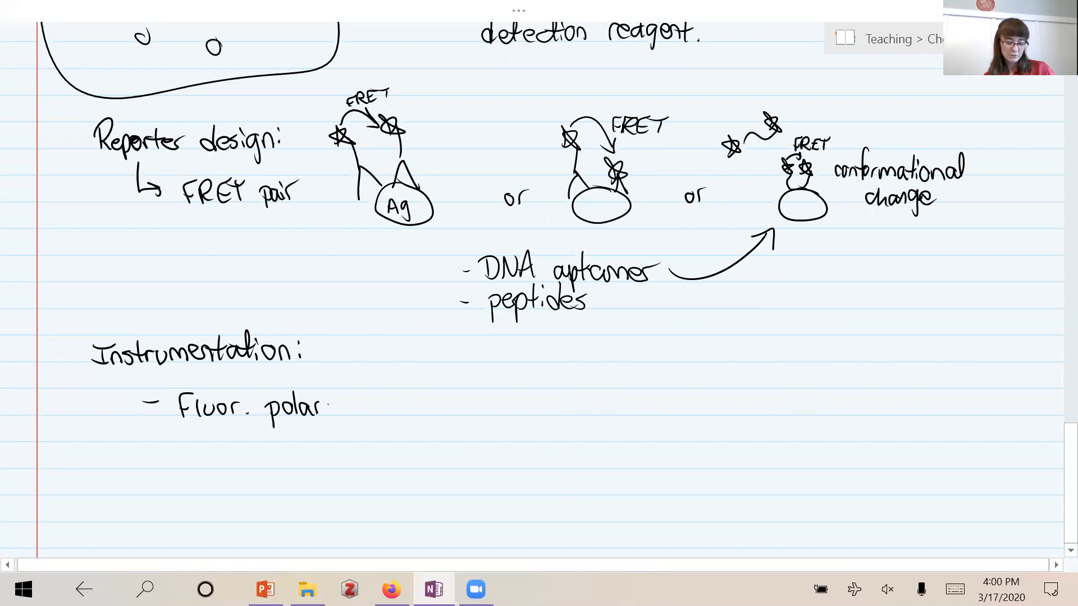
type("i")
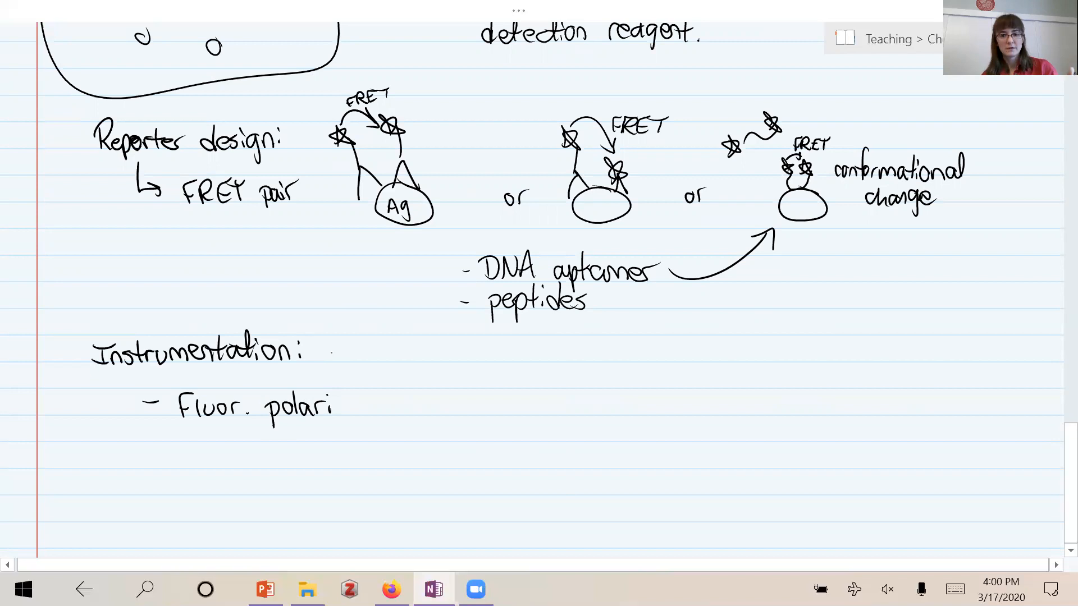
type("zation")
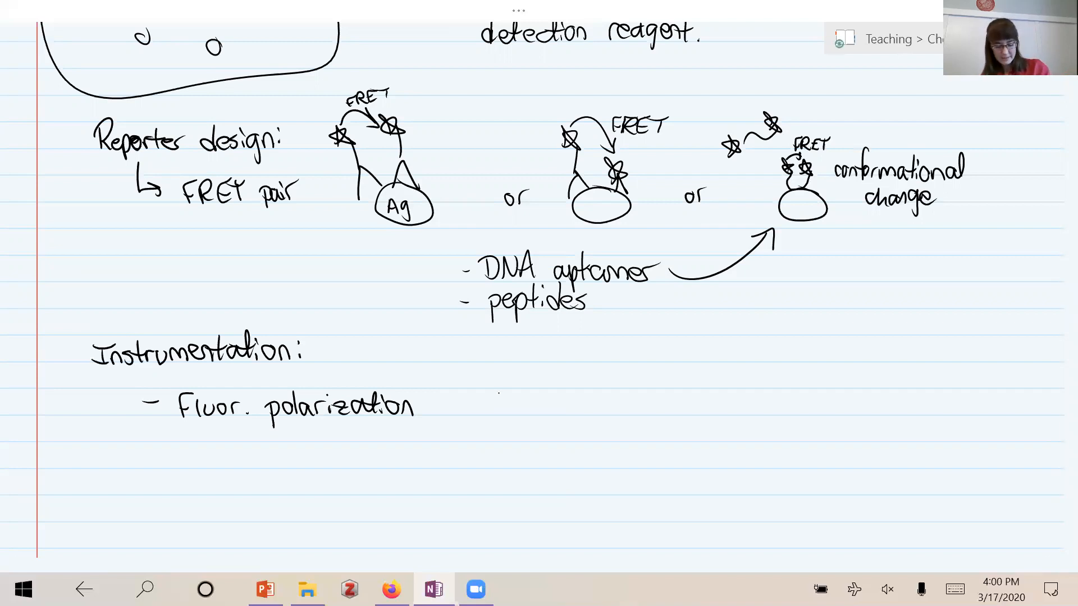
left_click_drag(512, 372, 508, 433)
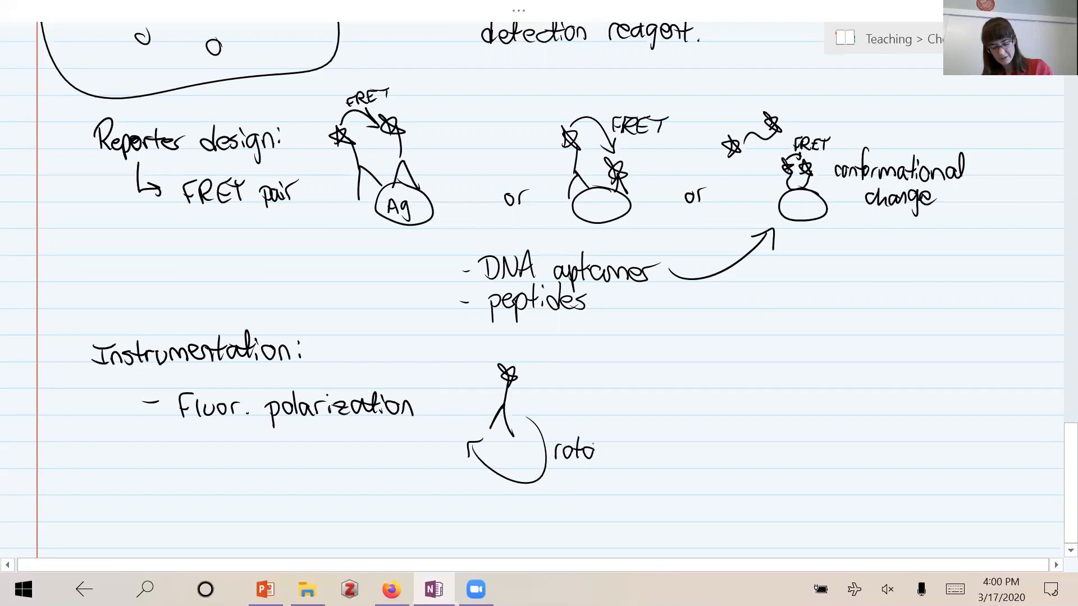
Label the free probe 'fast rotation' and the Ag-bound probe 'slower rotation'
type("rotation")
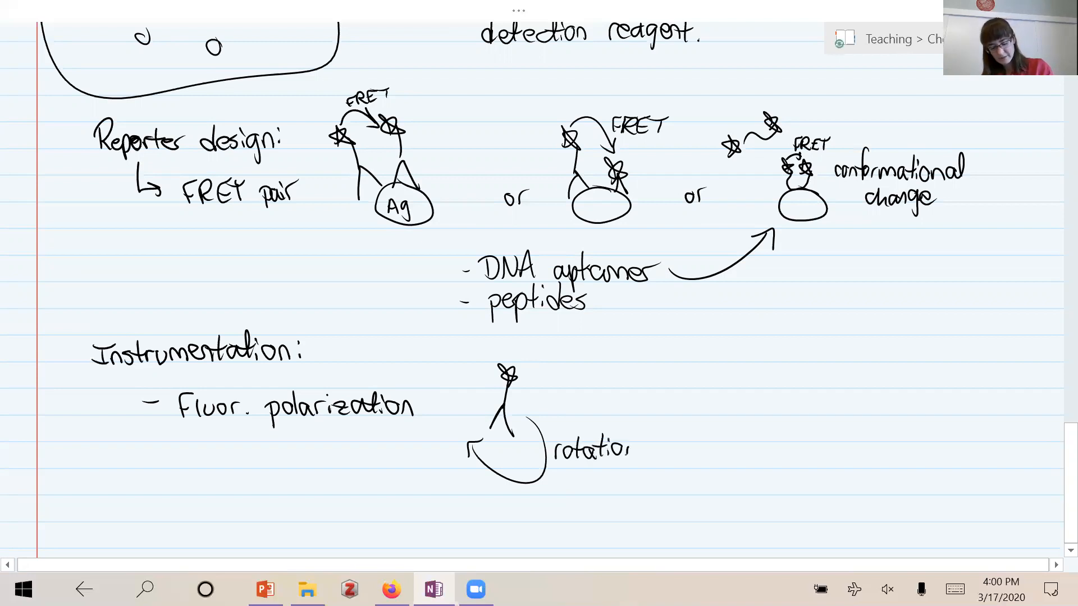
type("fast")
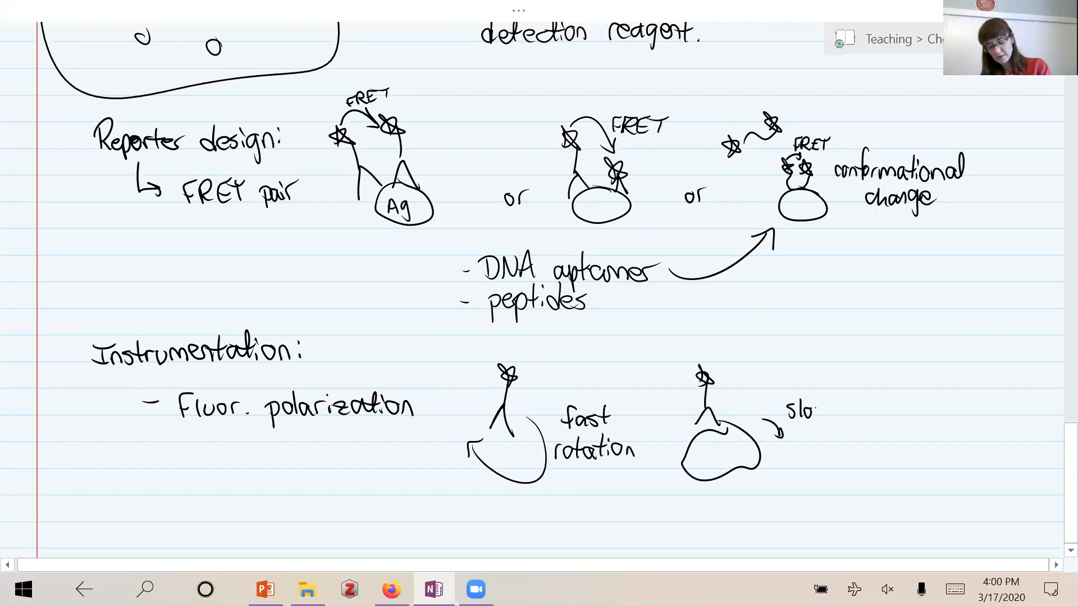
type("slower rotation")
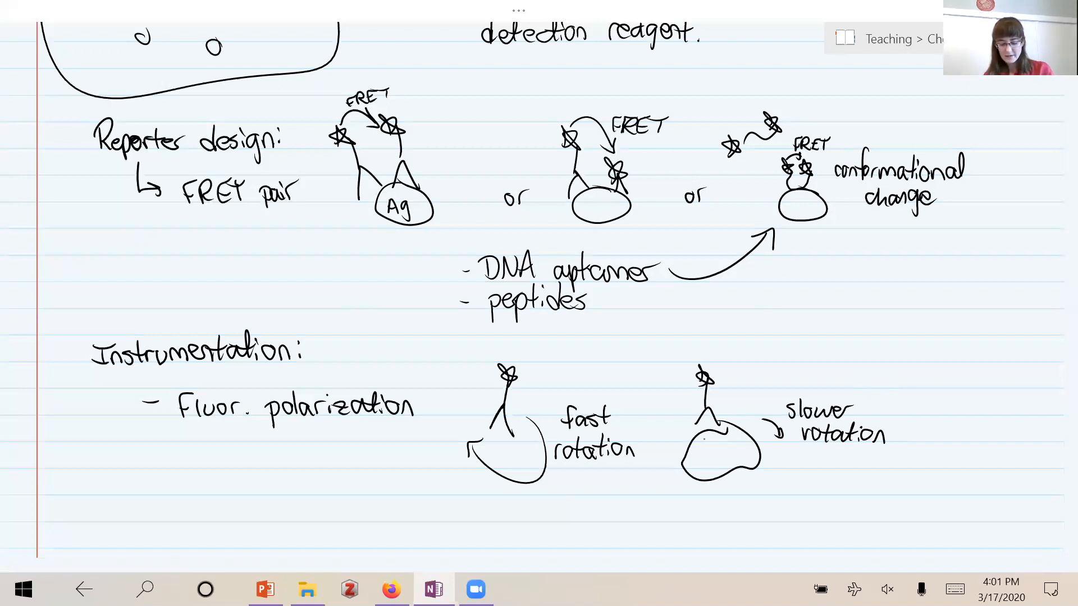
type("Ag")
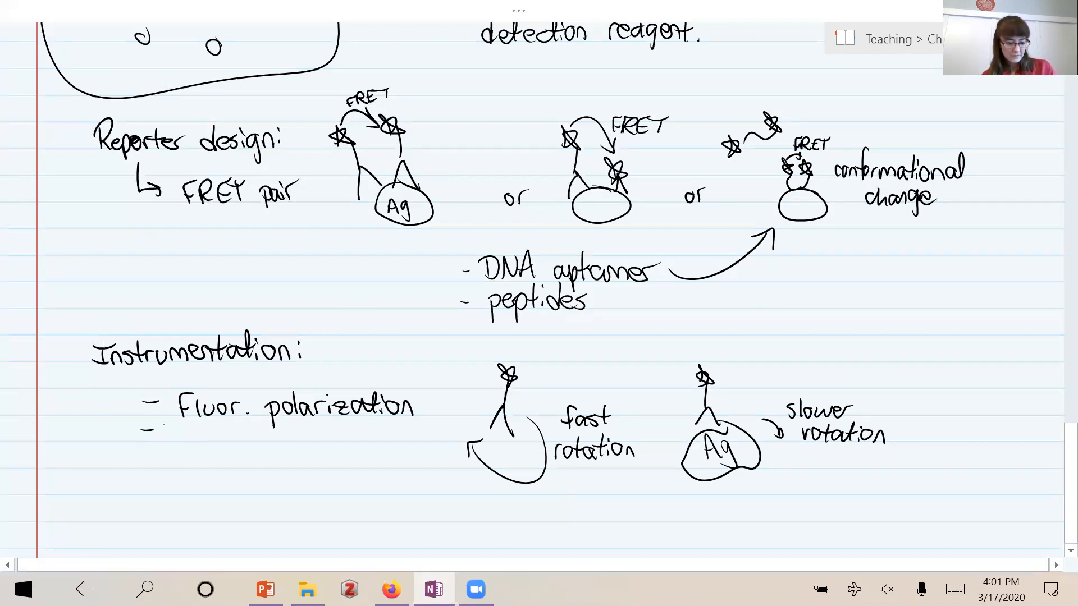
Handwrite '- EPR spectroscopy' and '- Dynamic scattering' under Instrumentation
type("ER")
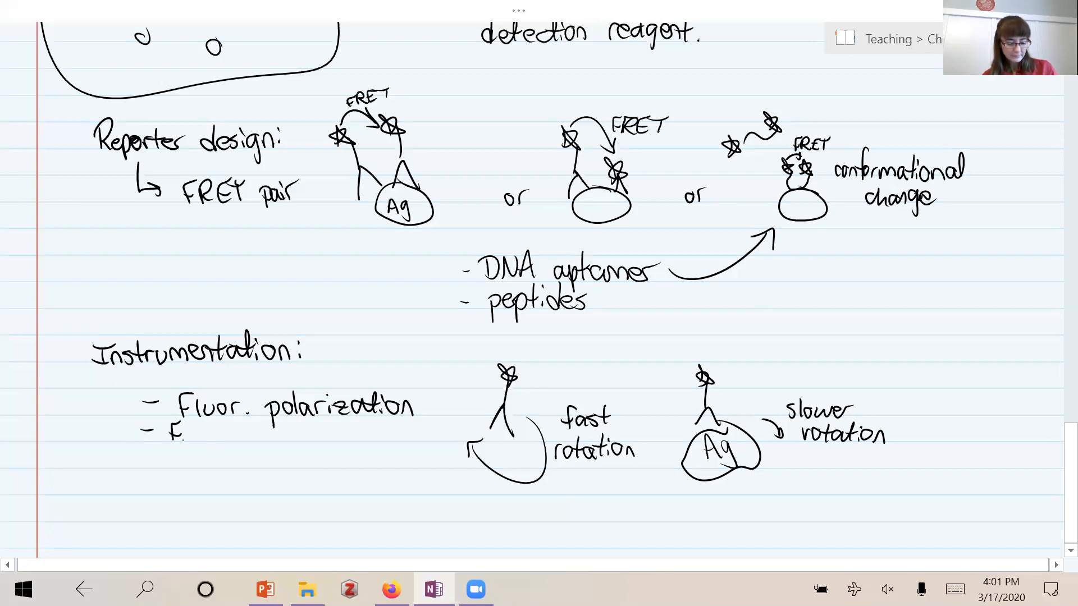
type("EPR")
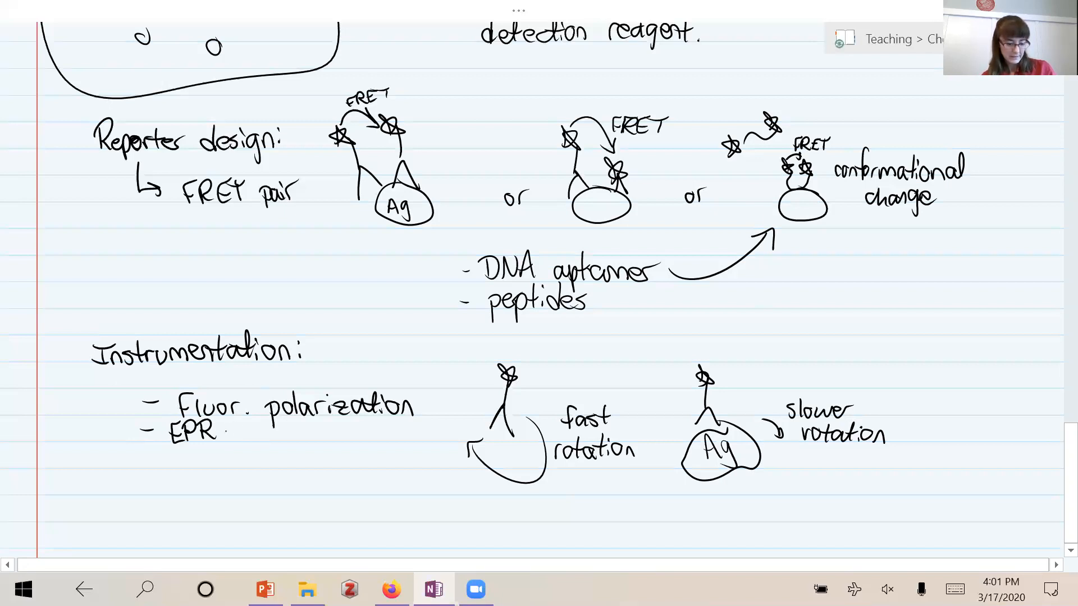
type("spect")
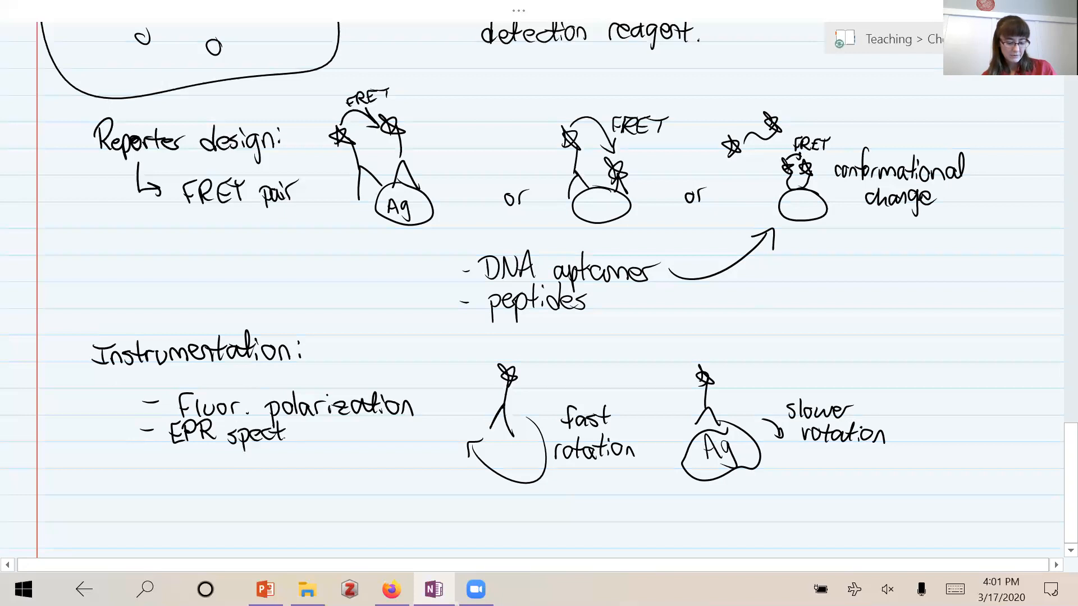
type("oscopy")
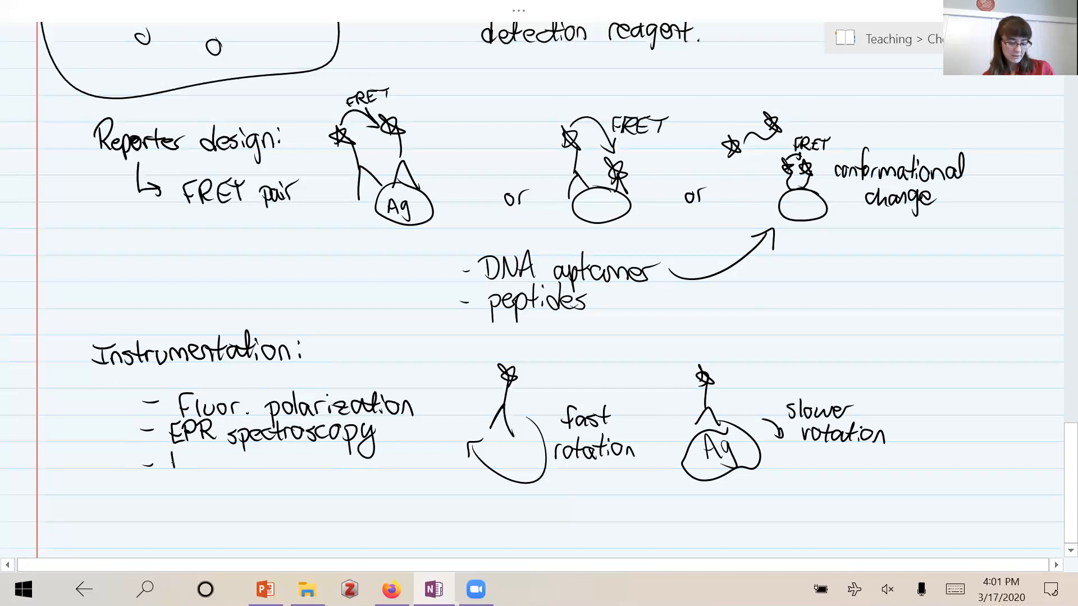
type("Dyna.")
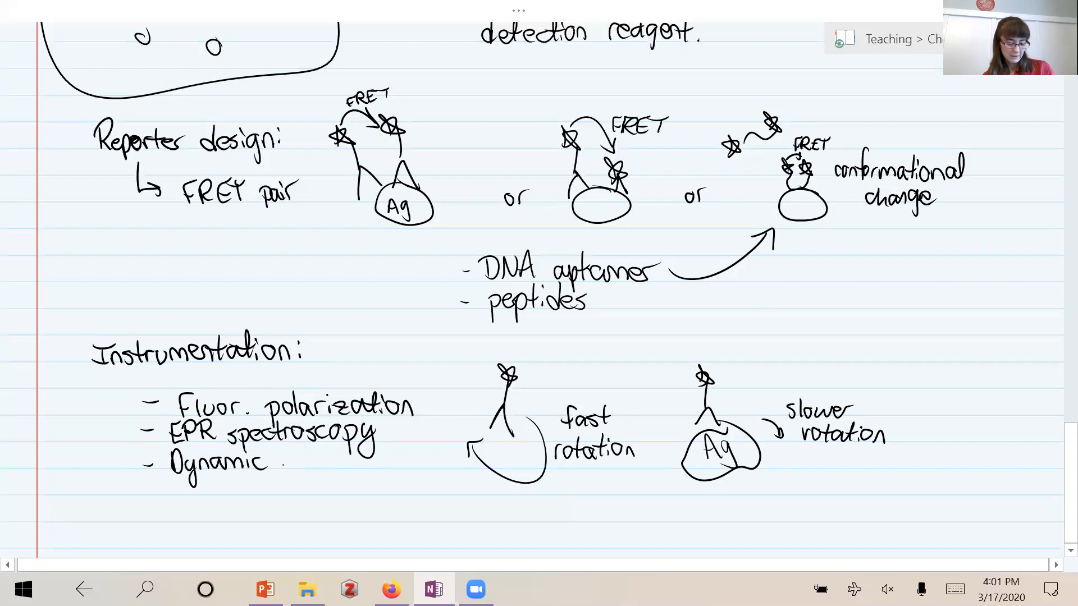
type("scal")
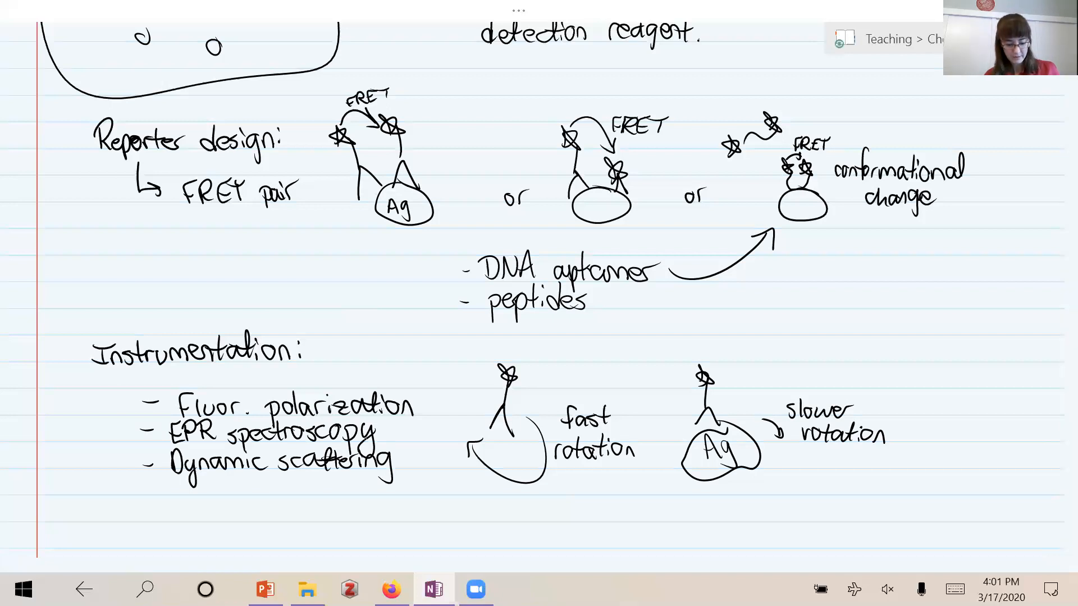
Switch to the PowerPoint concept-check slide on homogeneous immunoassays
scroll("down", 3)
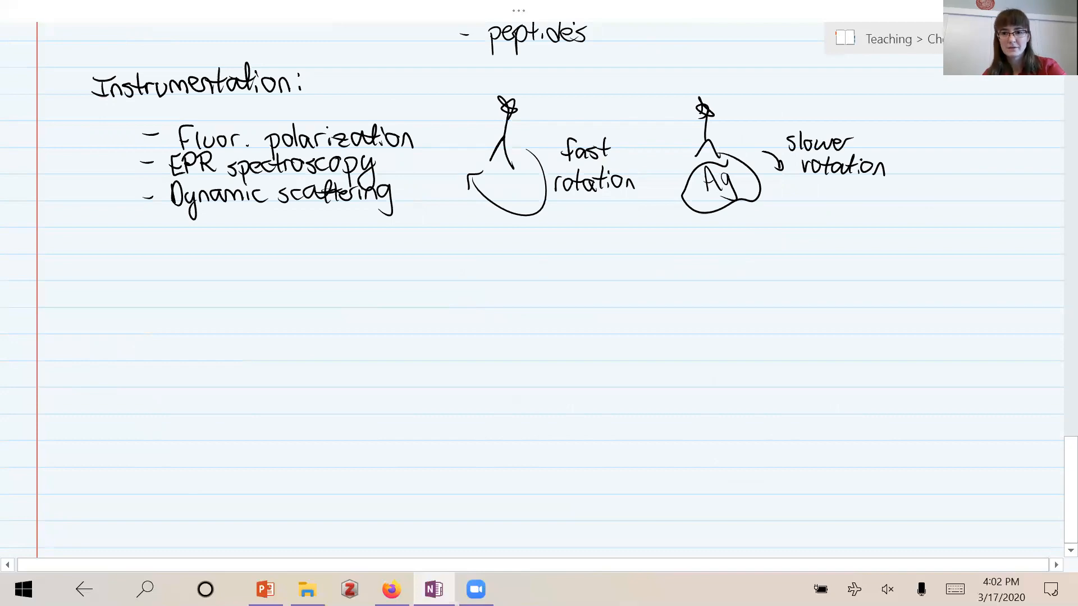
left_click(265, 590)
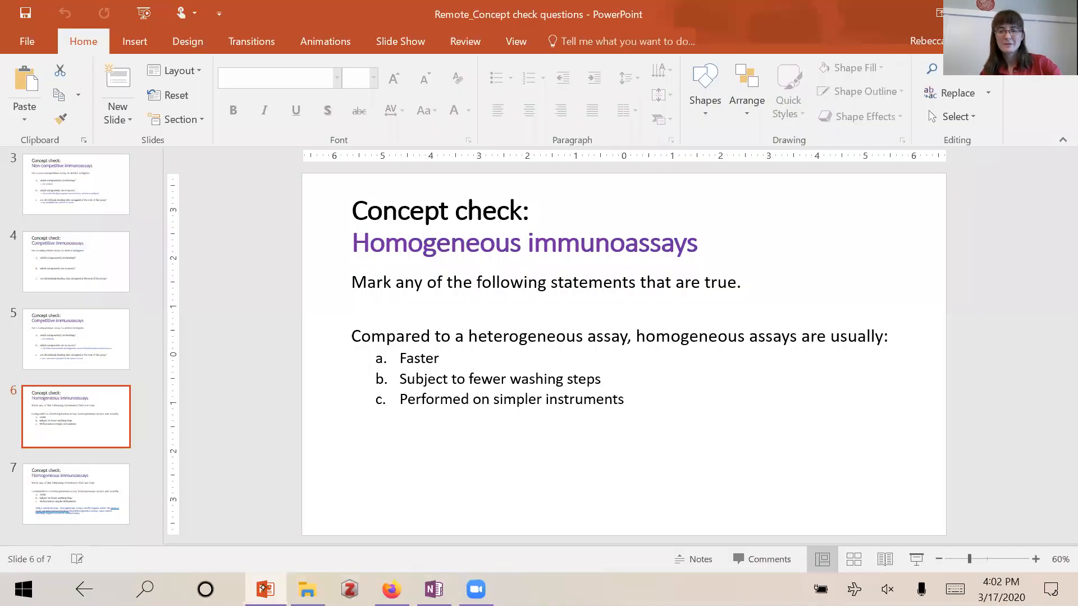